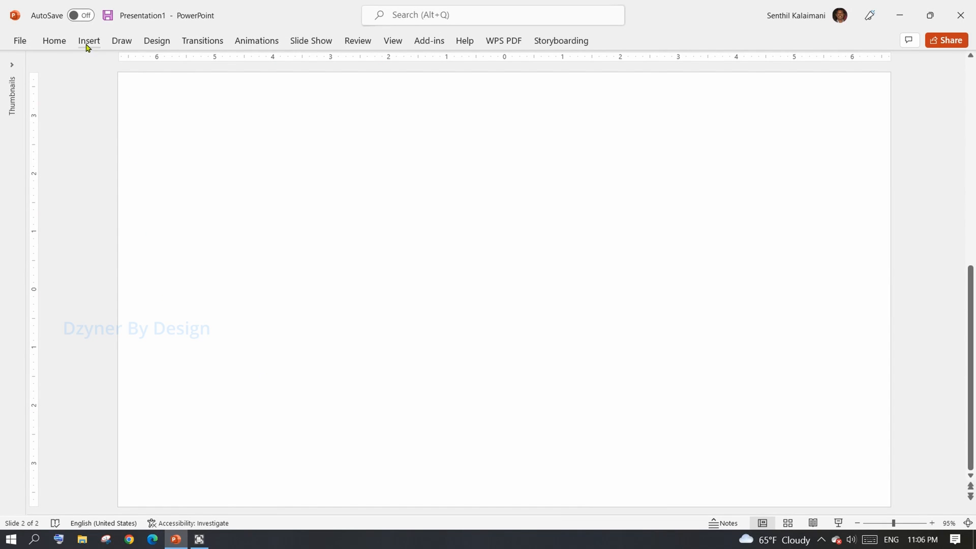
Step: Show the 3D Models insert options: This Device and Stock 3D Models
click(88, 41)
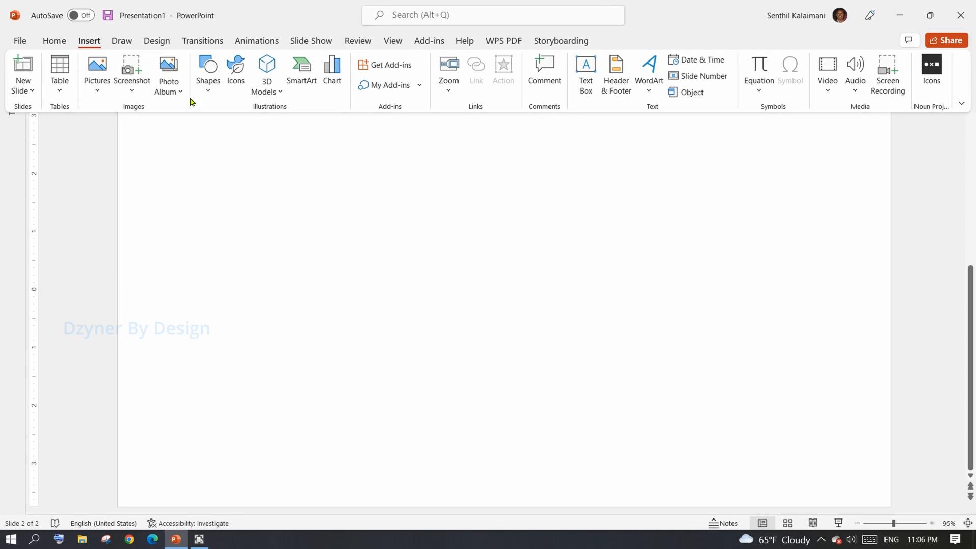
mouse_move(266, 74)
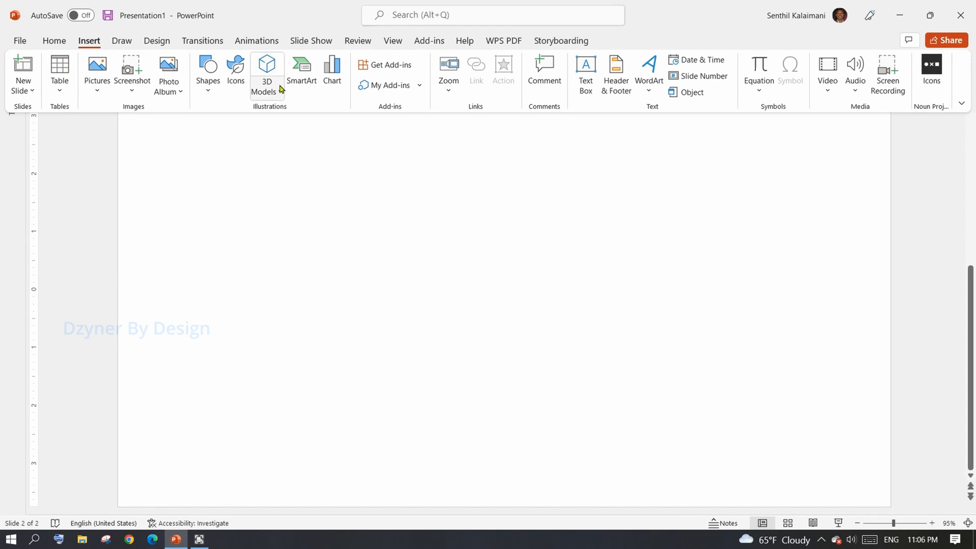
mouse_move(266, 74)
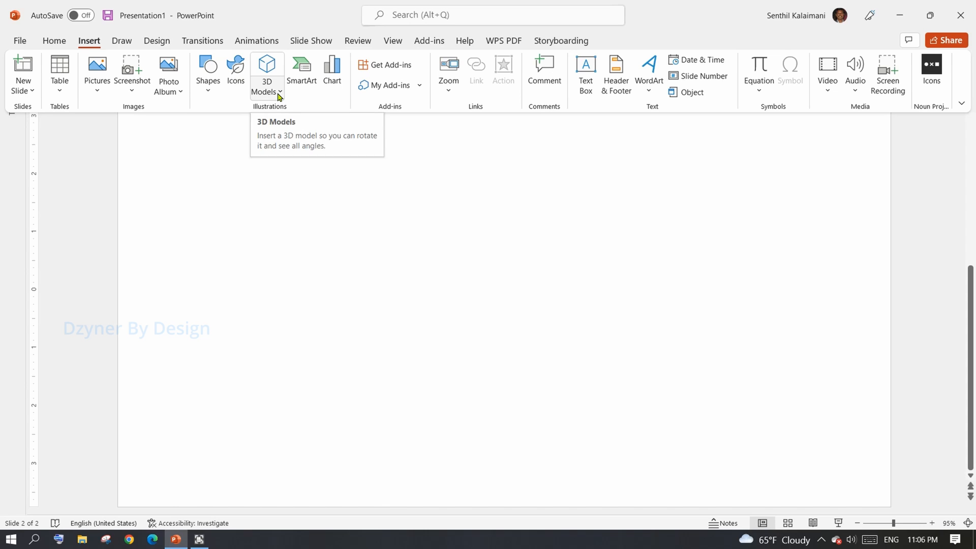
click(267, 75)
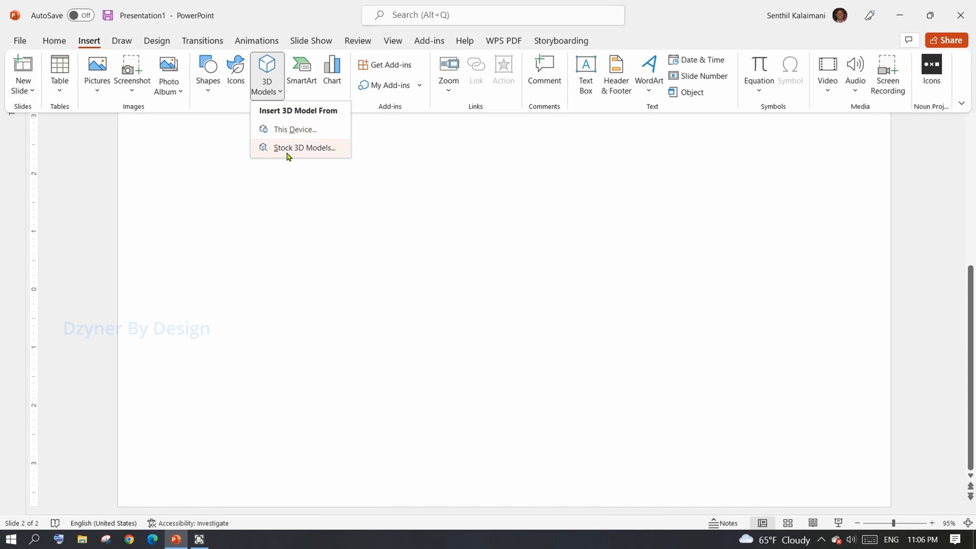
Step: Insert the running T-rex from the stock library's All Animated Models
click(304, 148)
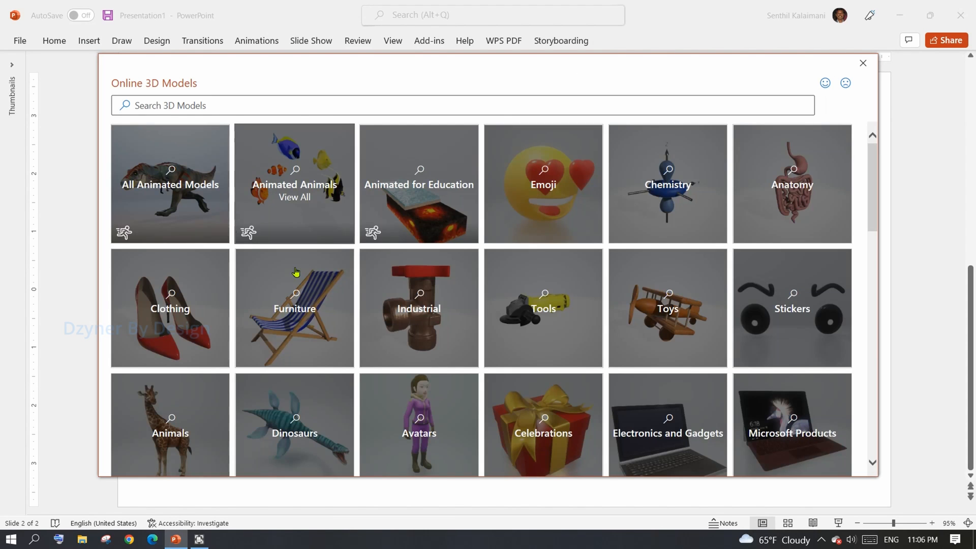
mouse_move(169, 185)
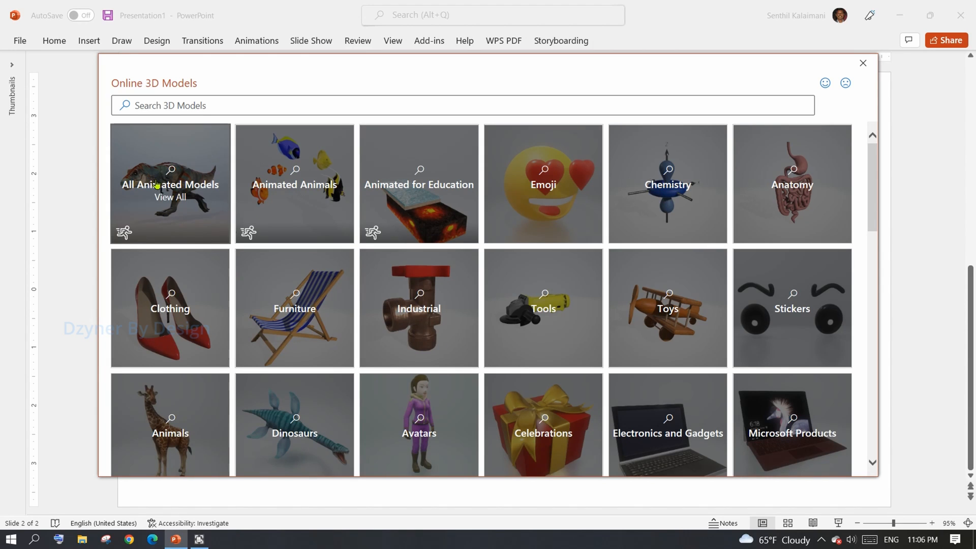
mouse_move(172, 212)
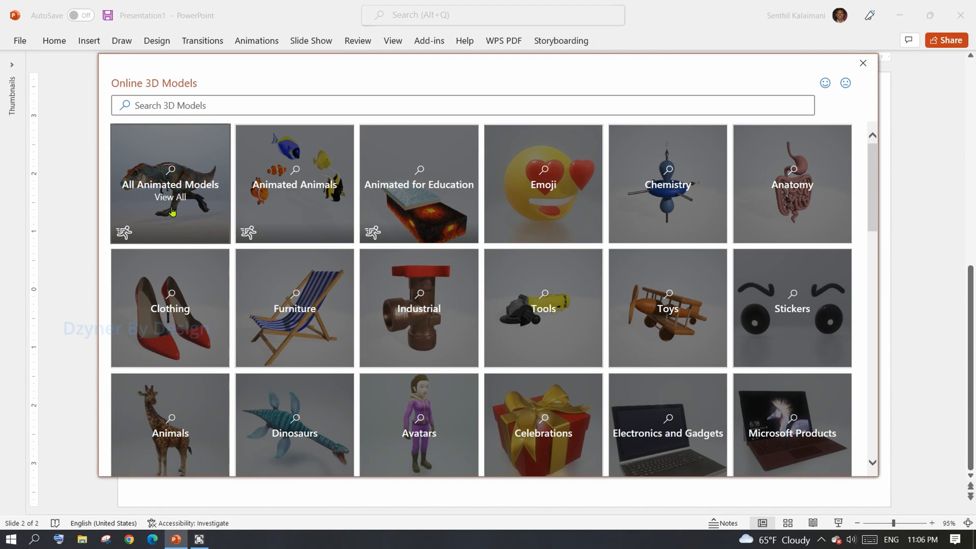
click(170, 183)
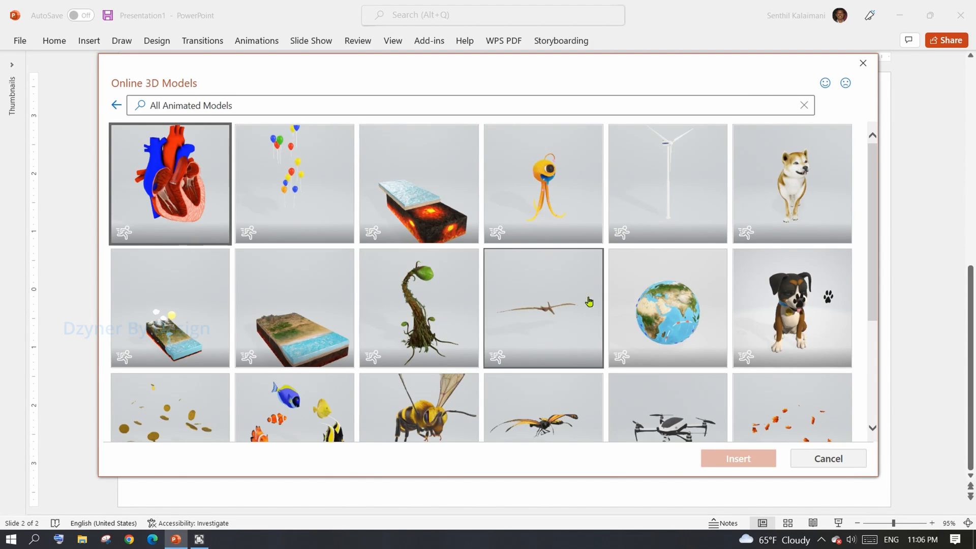
scroll(down, 3)
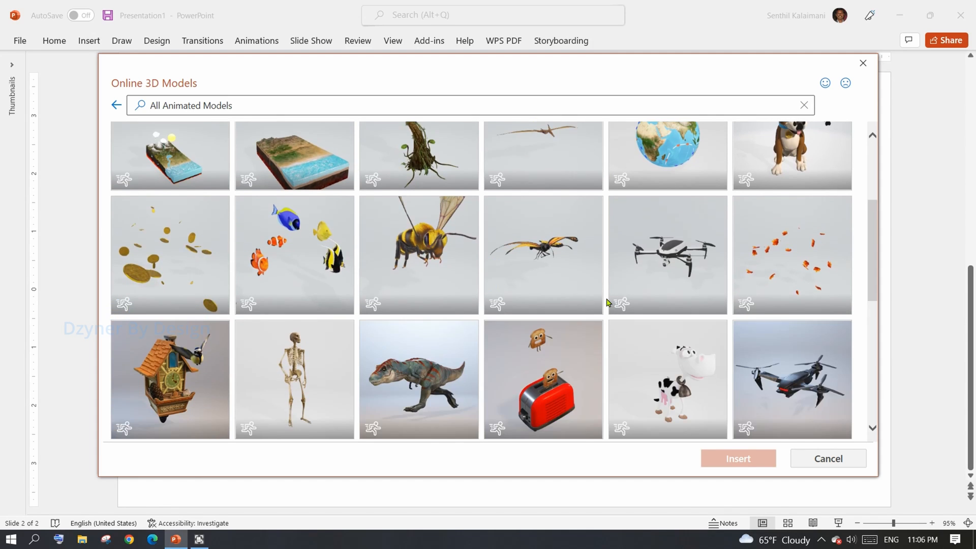
click(419, 378)
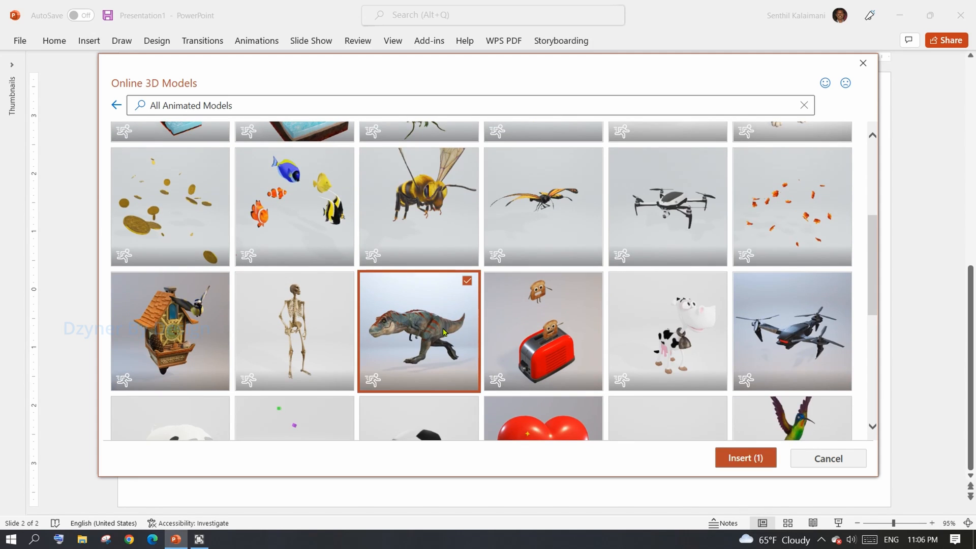
click(744, 457)
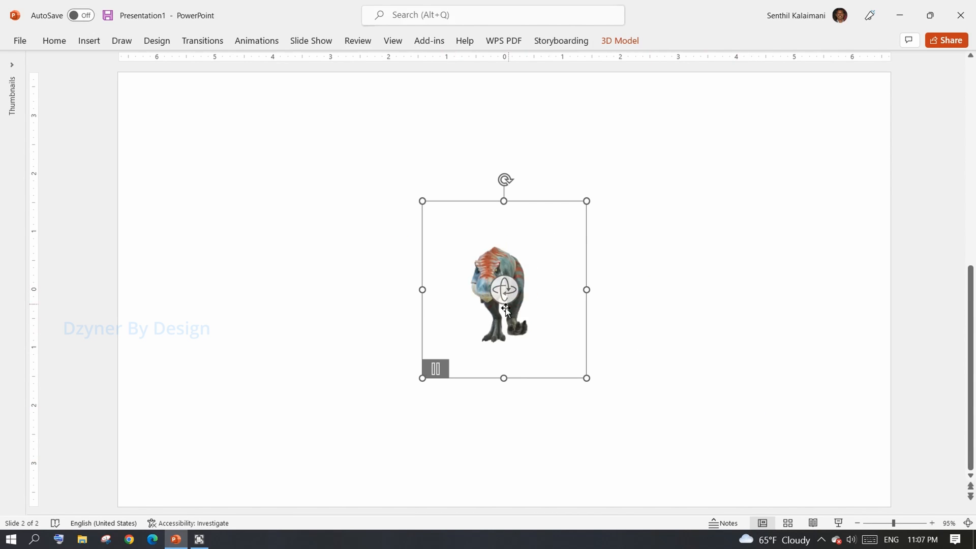
Step: Pause and resume the T-rex, then try rear, side, top and underside preset views
click(435, 368)
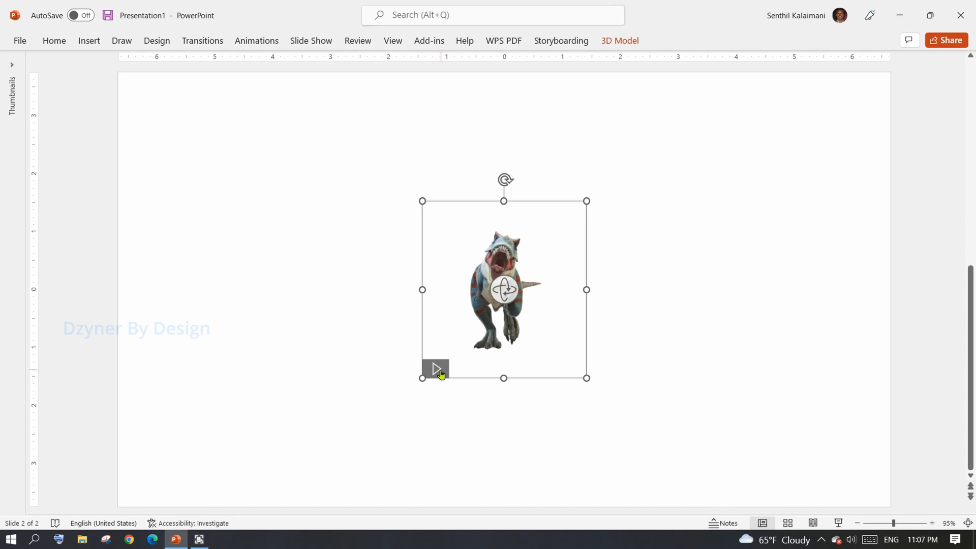
click(435, 369)
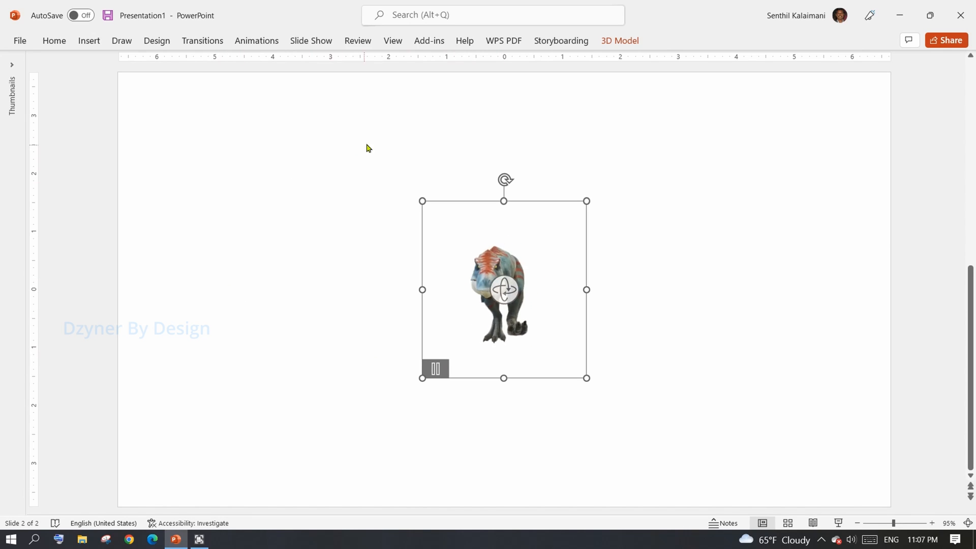
click(619, 40)
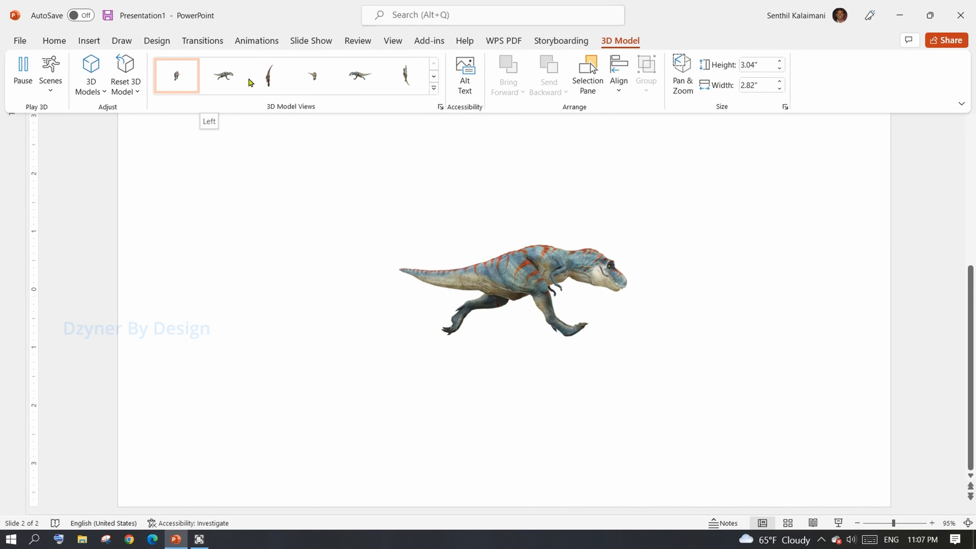
click(313, 75)
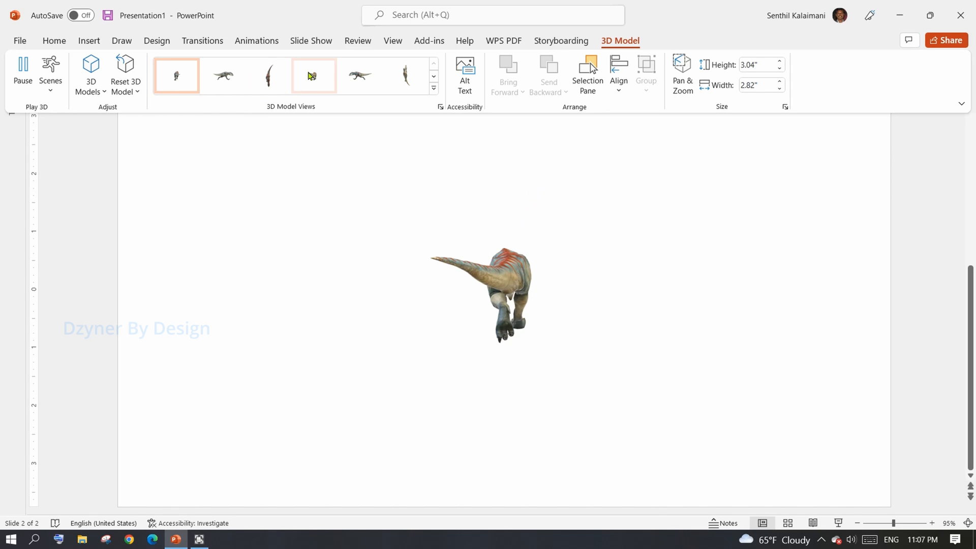
click(222, 76)
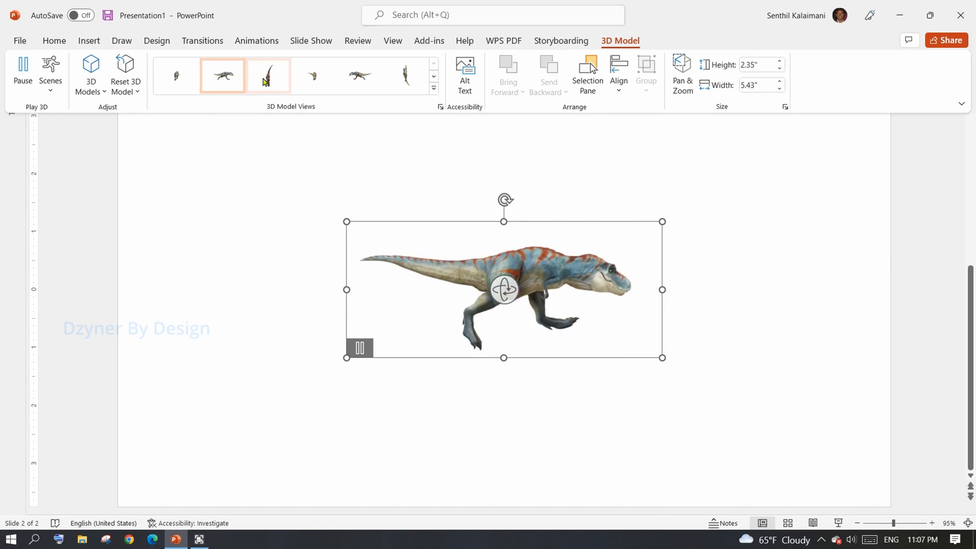
click(268, 75)
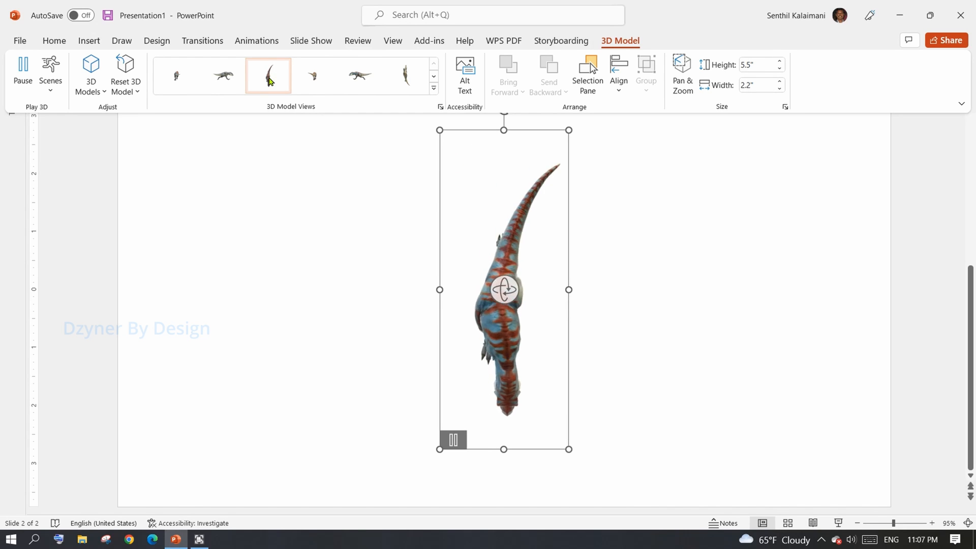
click(313, 75)
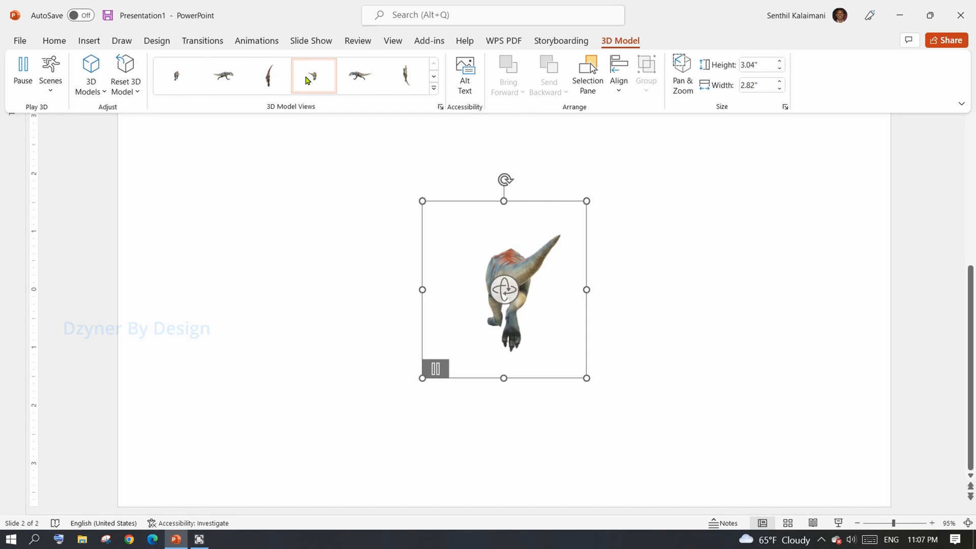
click(360, 75)
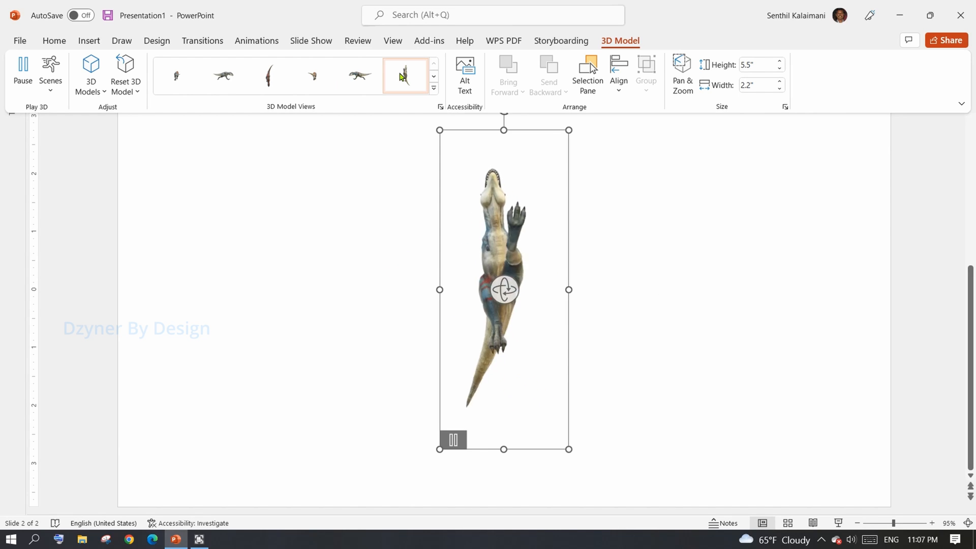
click(223, 76)
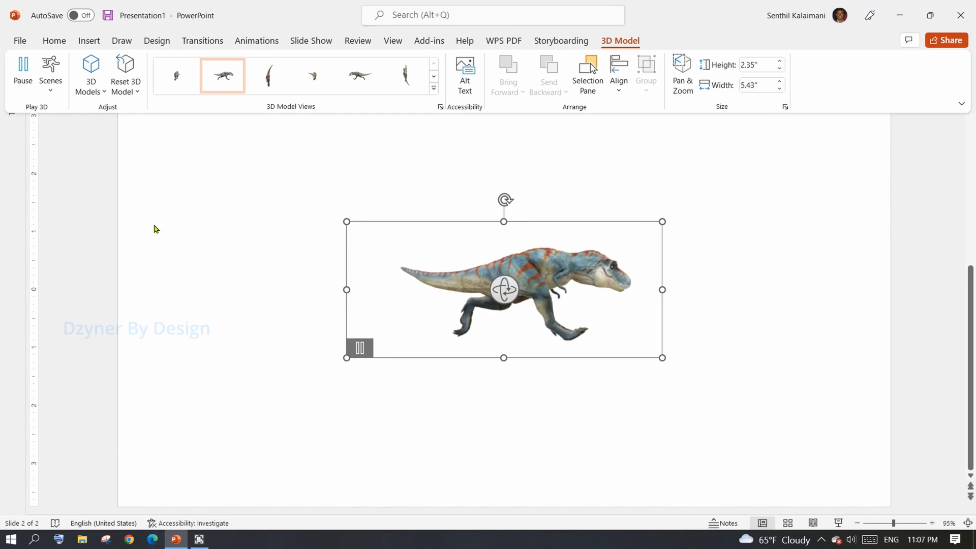
click(176, 75)
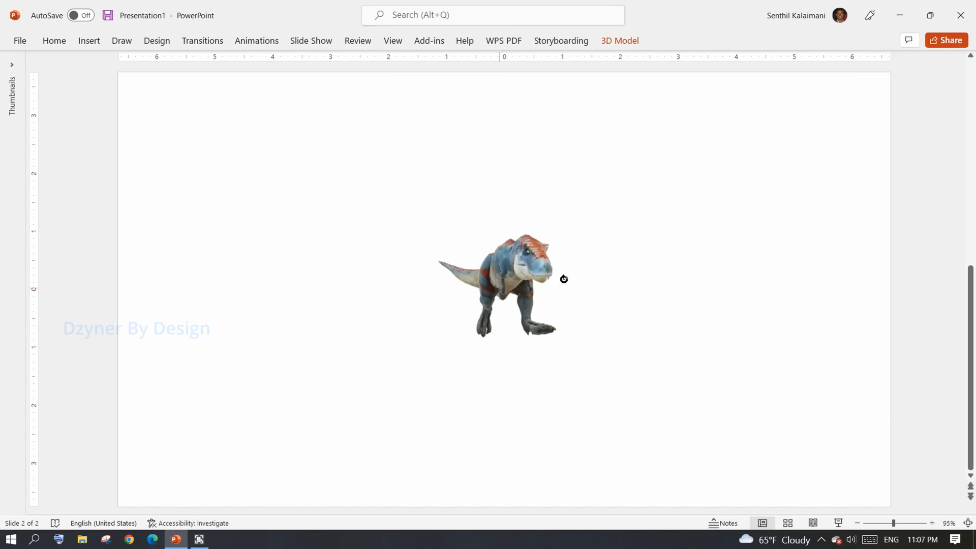
Step: Free-rotate the T-rex through several angles to a right-facing side profile, then select it
drag(563, 279, 558, 193)
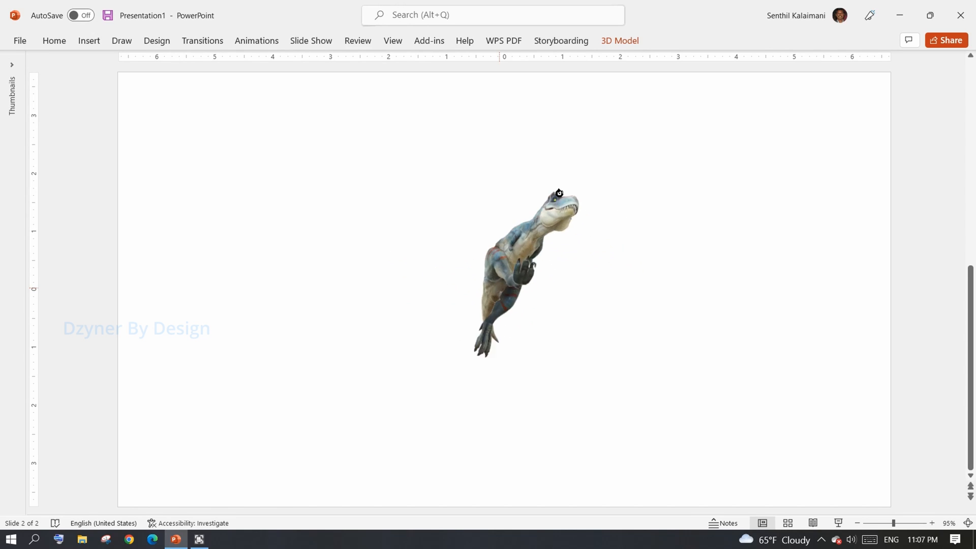
drag(558, 193, 382, 218)
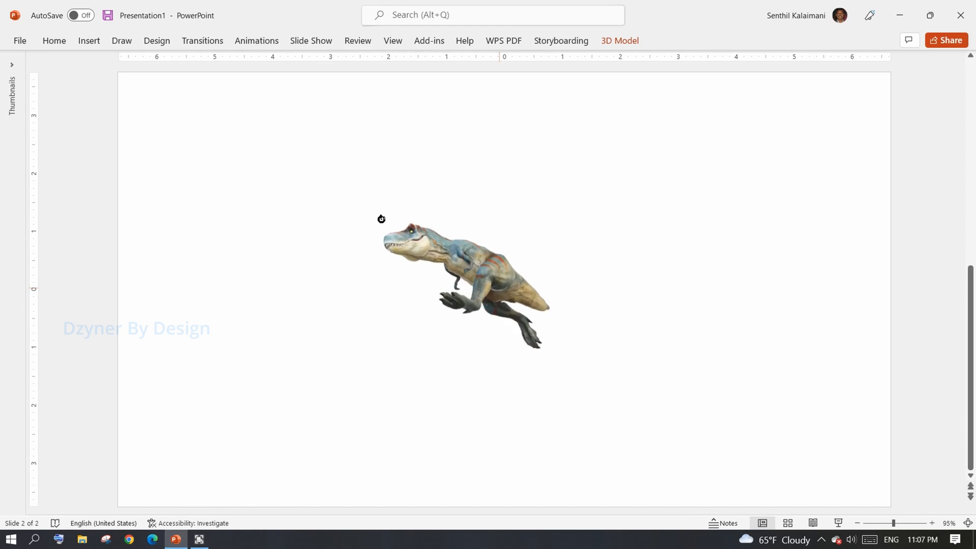
drag(380, 219, 616, 345)
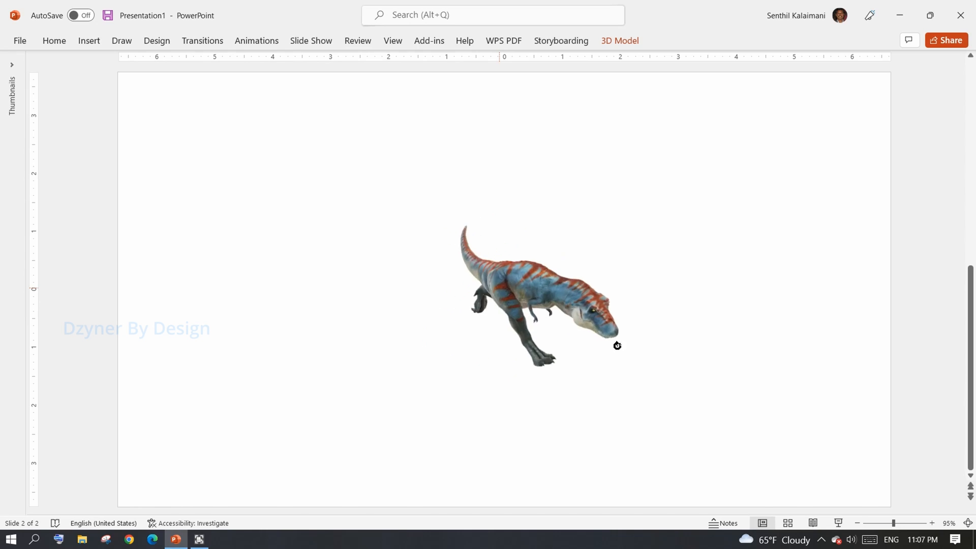
click(538, 292)
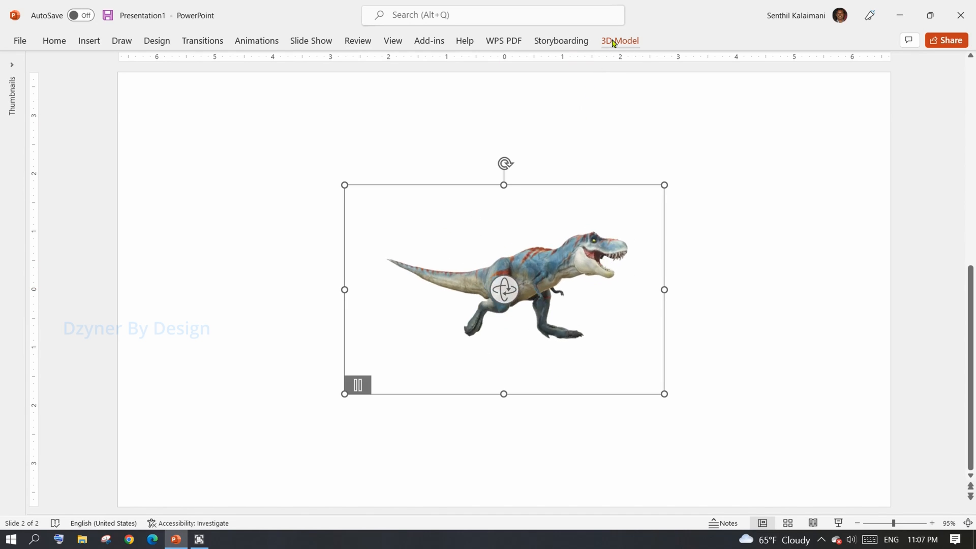
Step: Give the T-rex the side-view preset and the Scene 2 animation, then deselect it
click(620, 41)
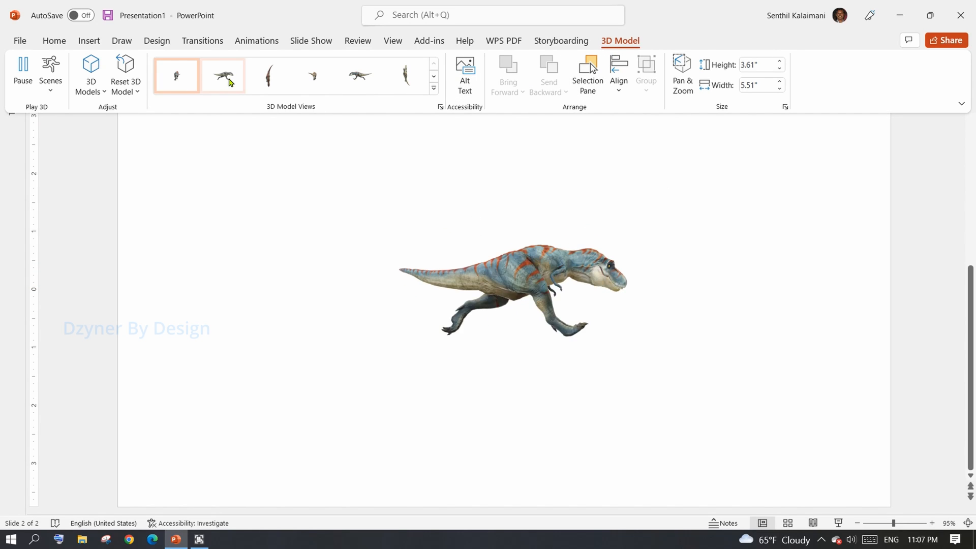
click(222, 74)
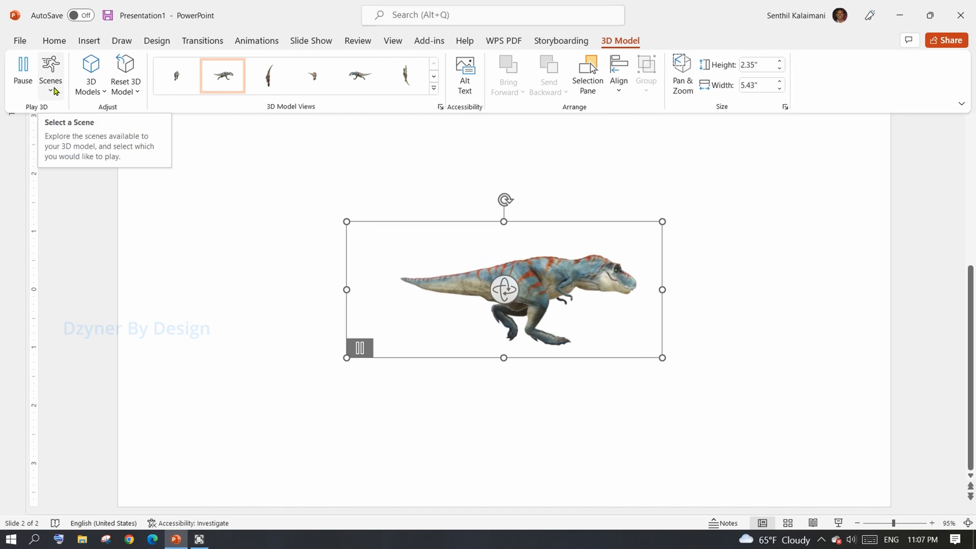
click(50, 75)
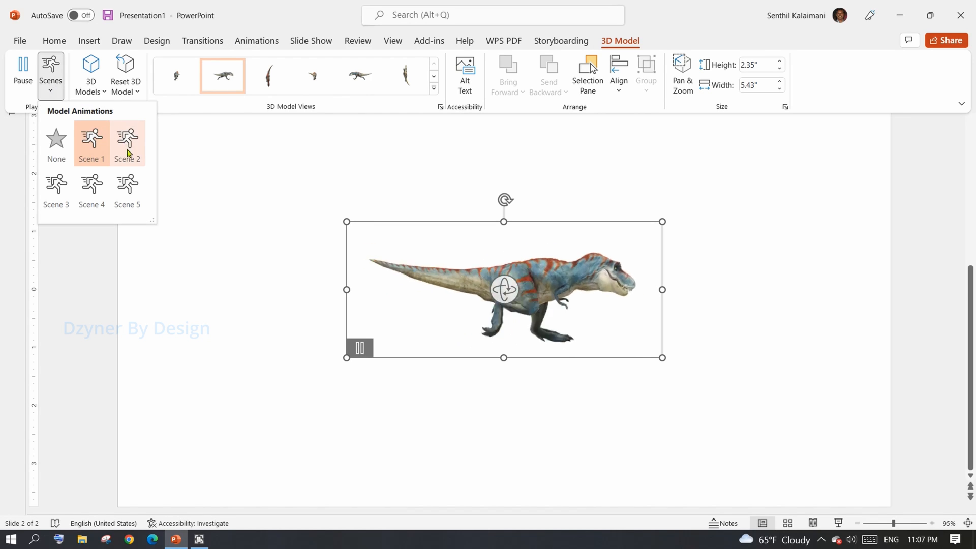
click(127, 144)
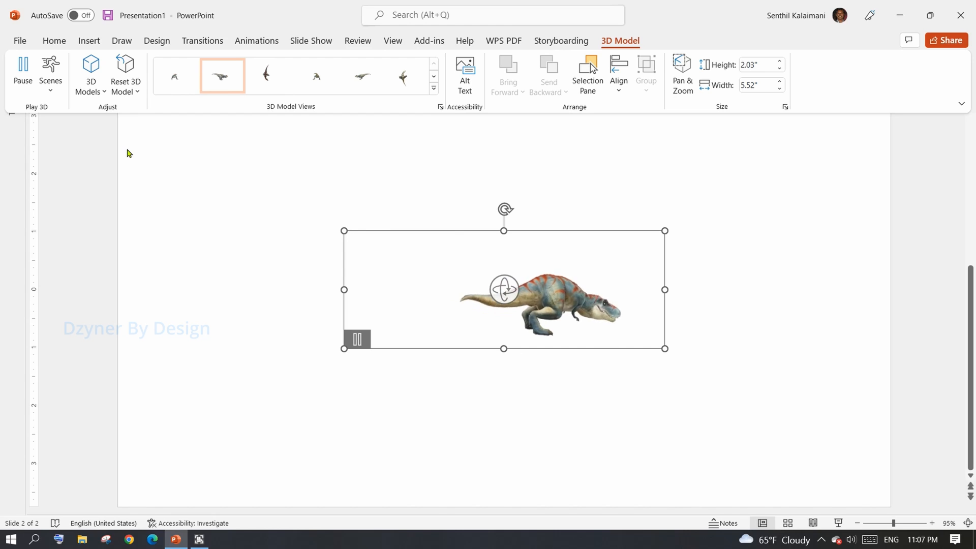
click(51, 72)
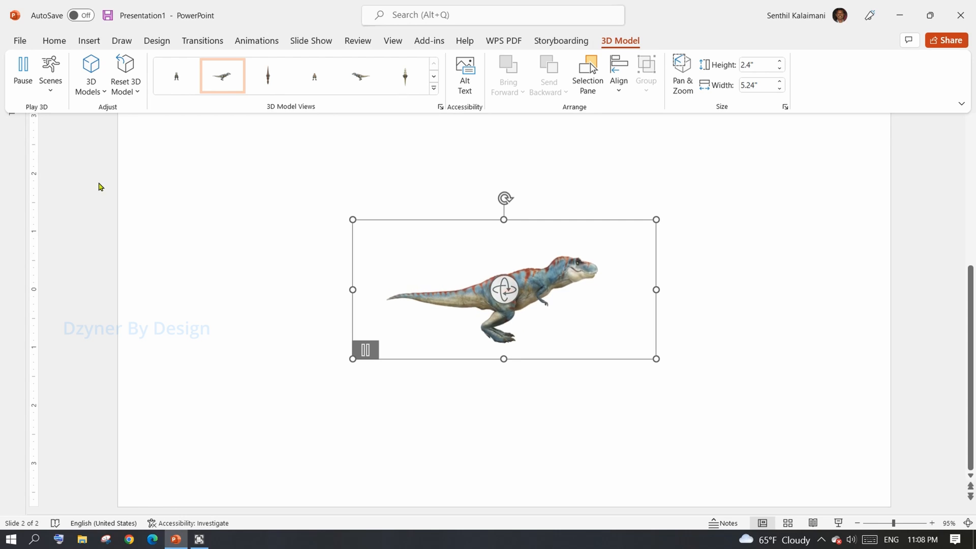
click(50, 72)
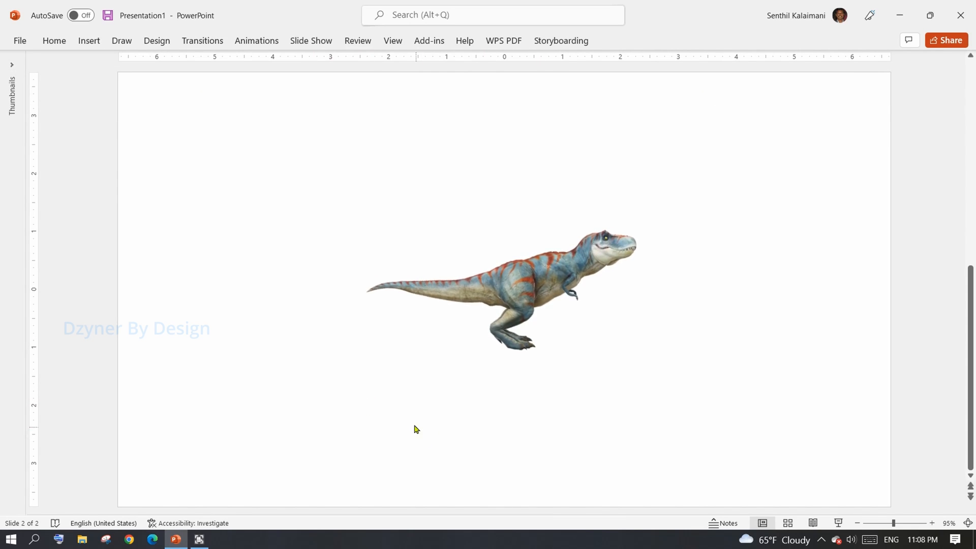
Step: Drag the T-rex to the left side of the slide and deselect it
click(501, 289)
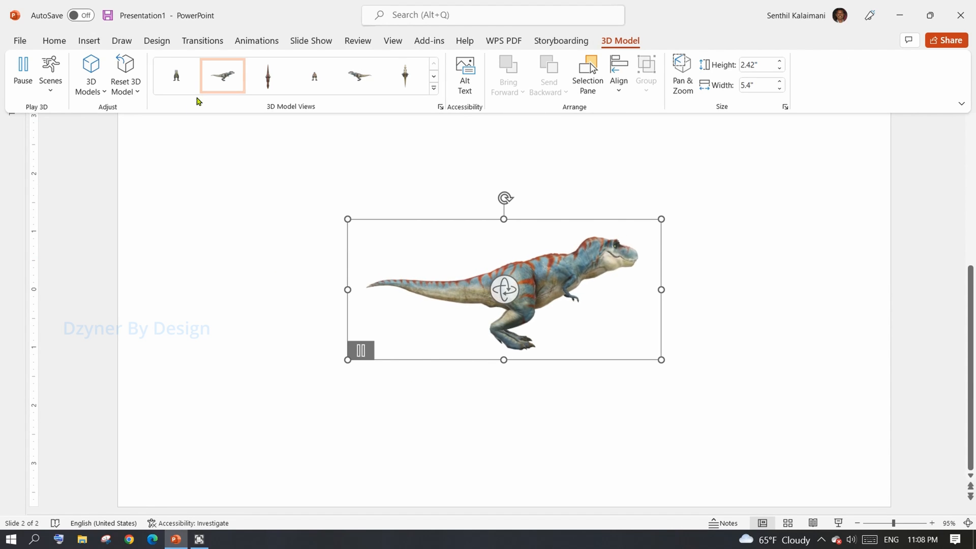
click(51, 75)
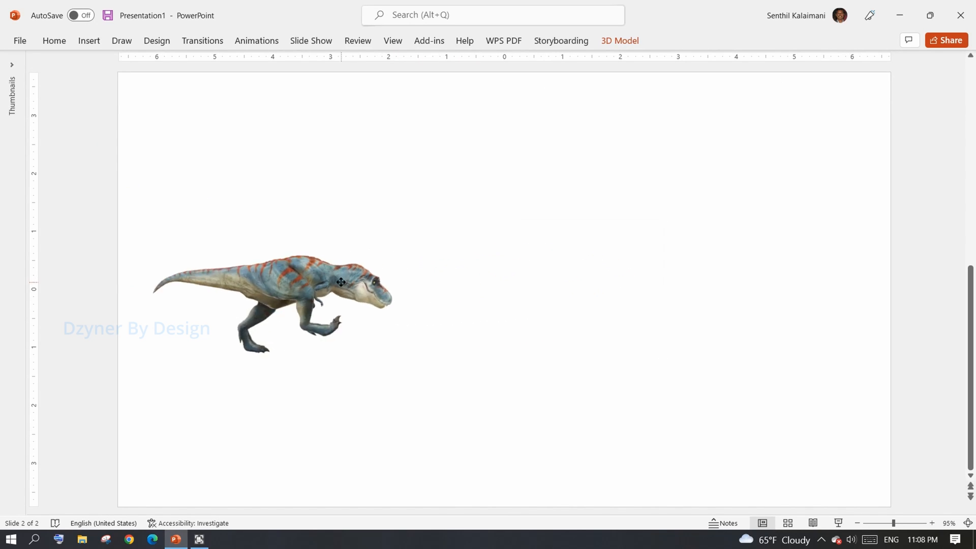
click(340, 282)
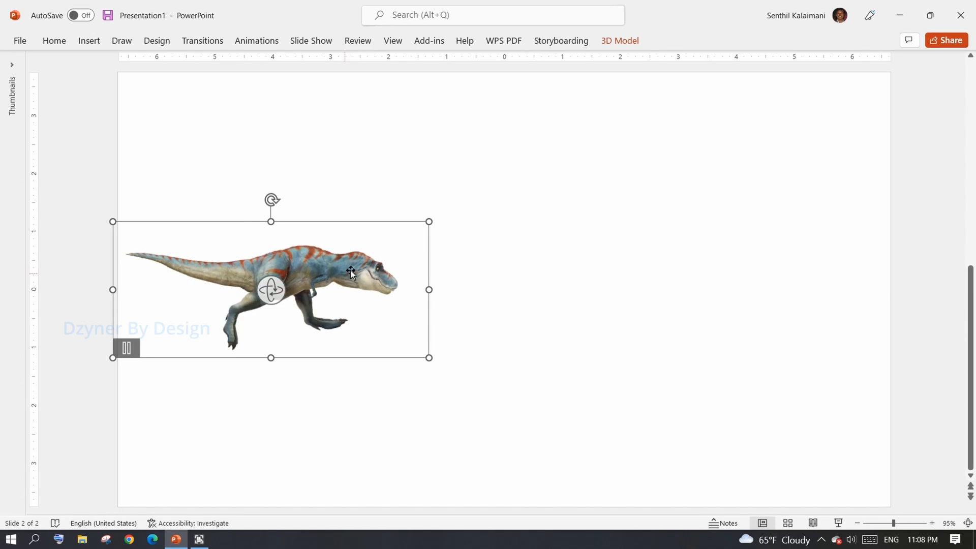
click(200, 106)
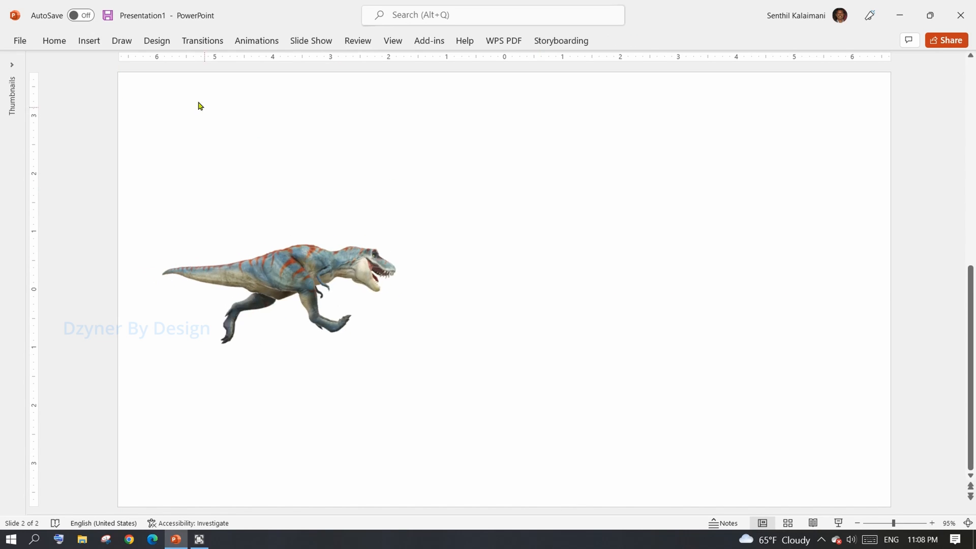
Step: Insert the animated hummingbird and rhino from the stock All Animated Models library
click(266, 75)
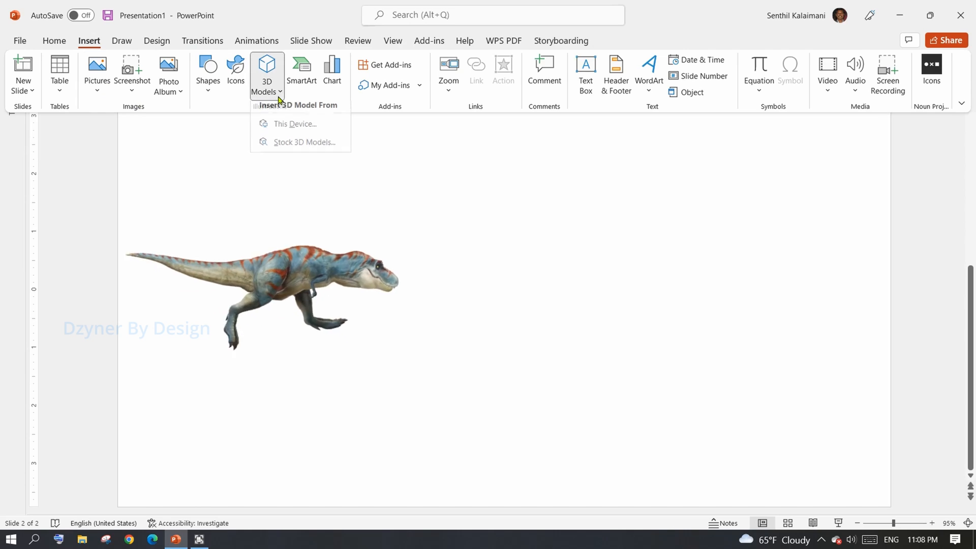
click(305, 142)
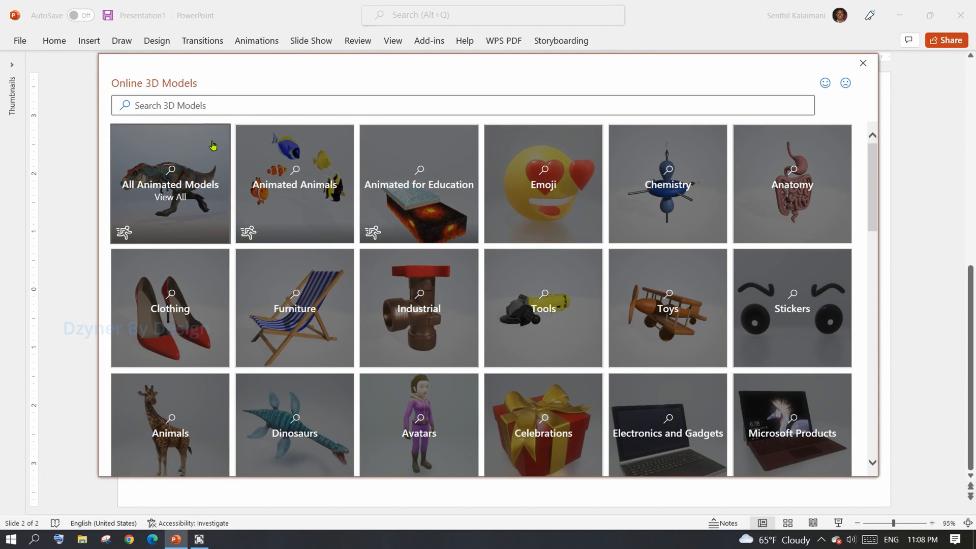
click(170, 183)
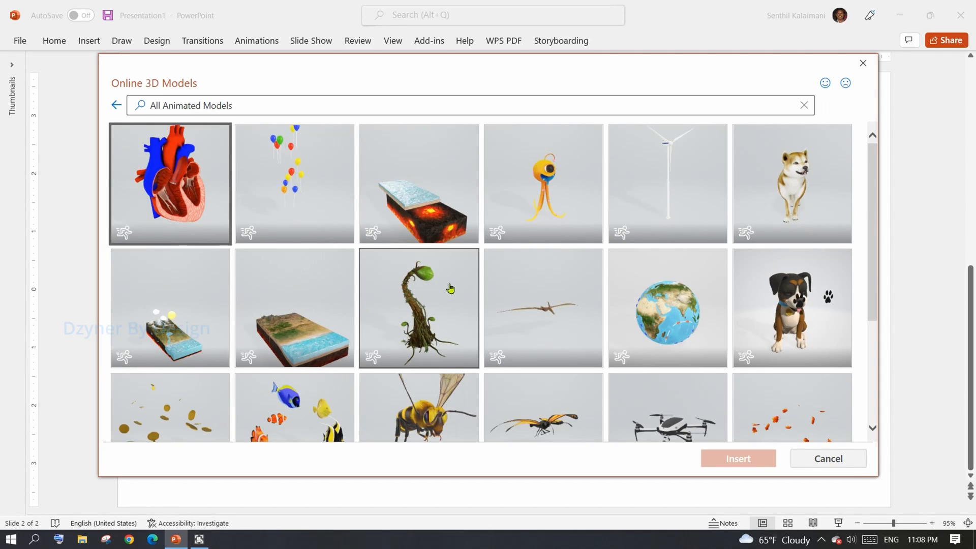
scroll(down, 3)
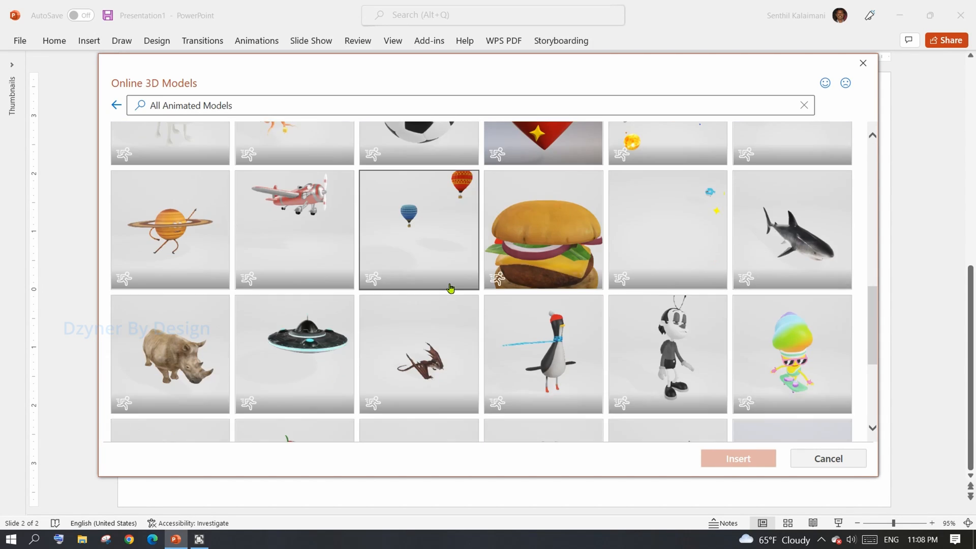
click(790, 249)
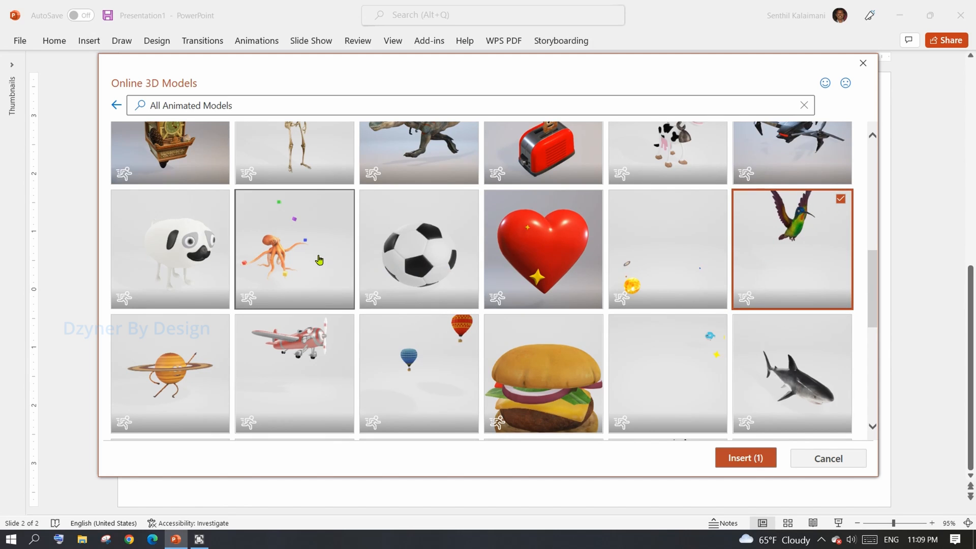
scroll(down, 3)
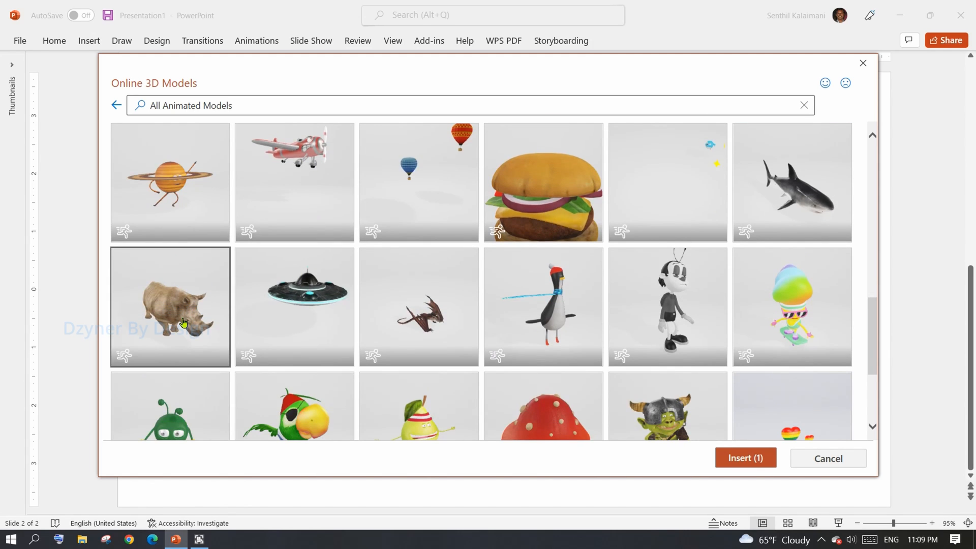
click(745, 457)
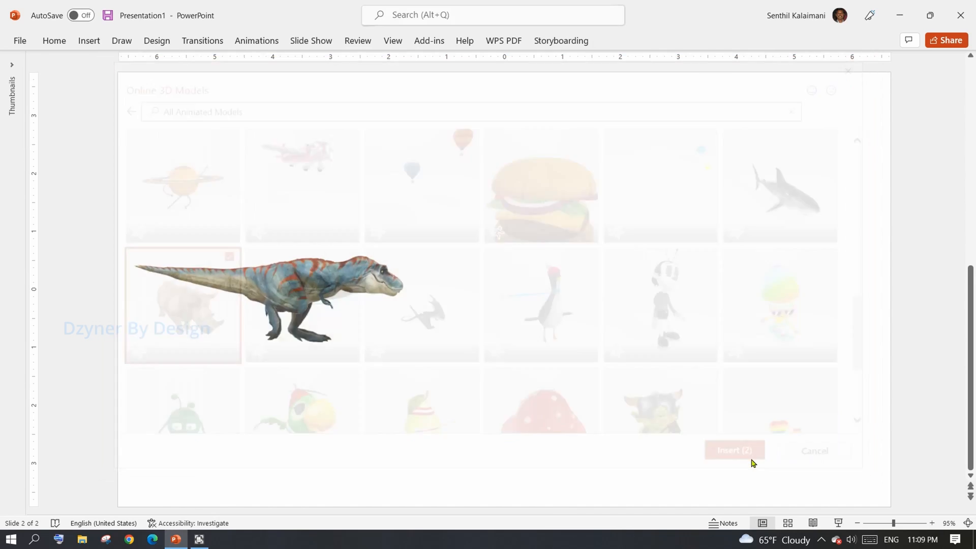
click(733, 450)
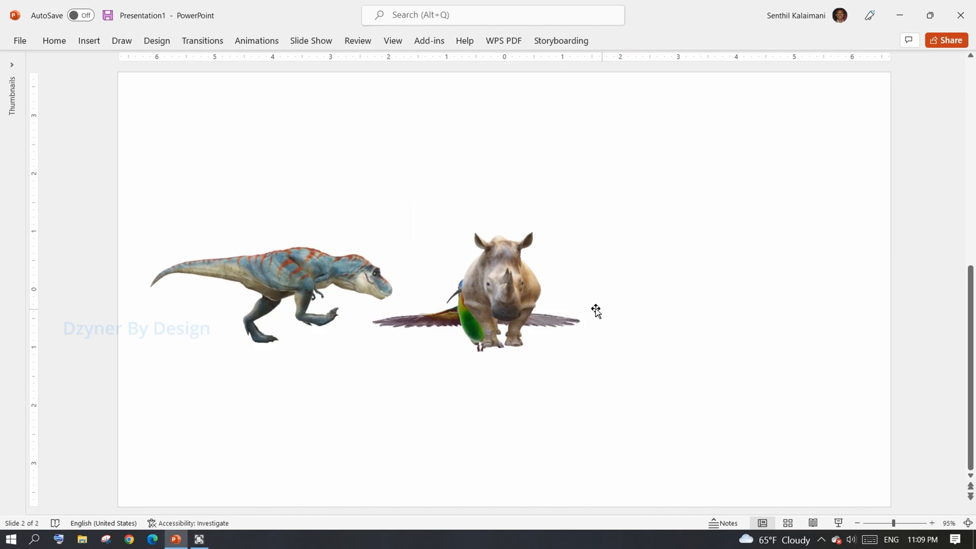
Step: Show the rhino side-on and give it the galloping Scene 3 animation
click(504, 289)
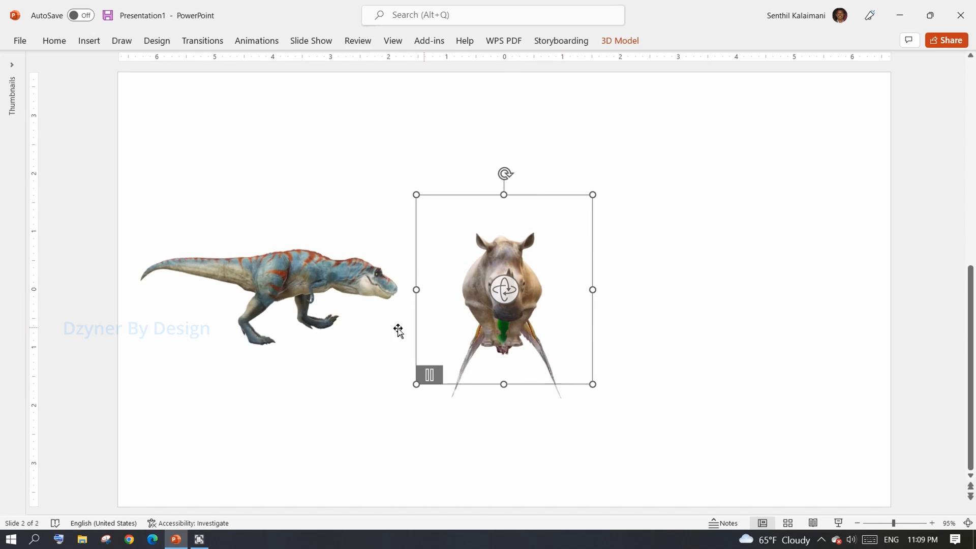
click(619, 41)
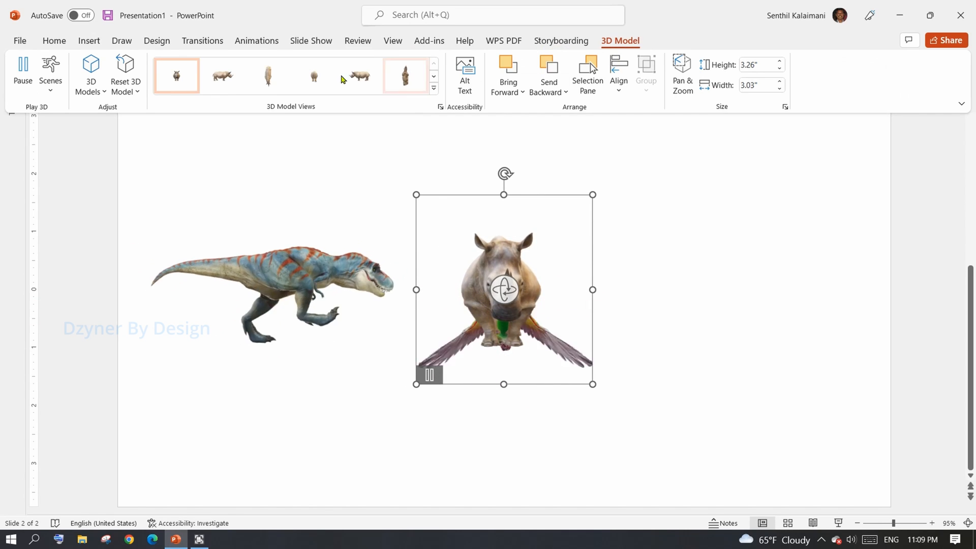
click(222, 75)
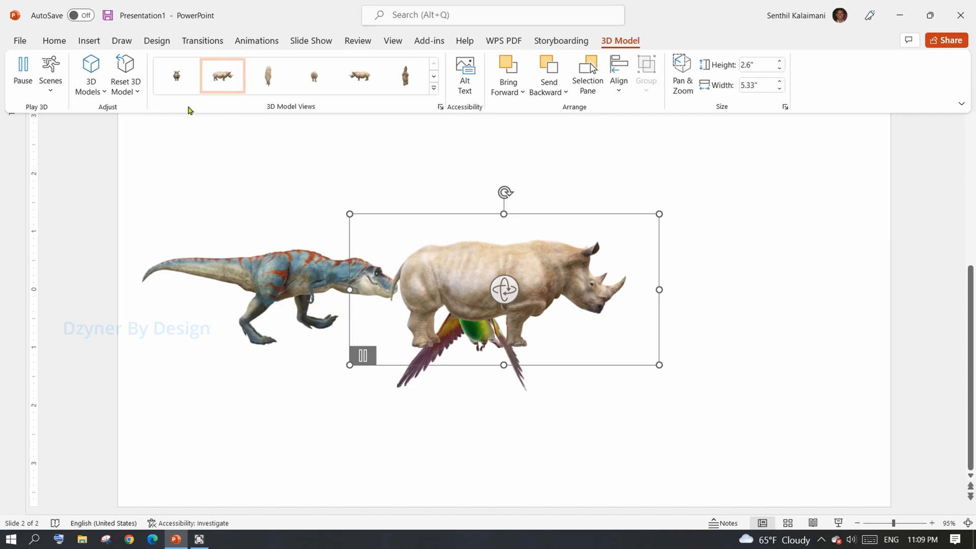
click(50, 72)
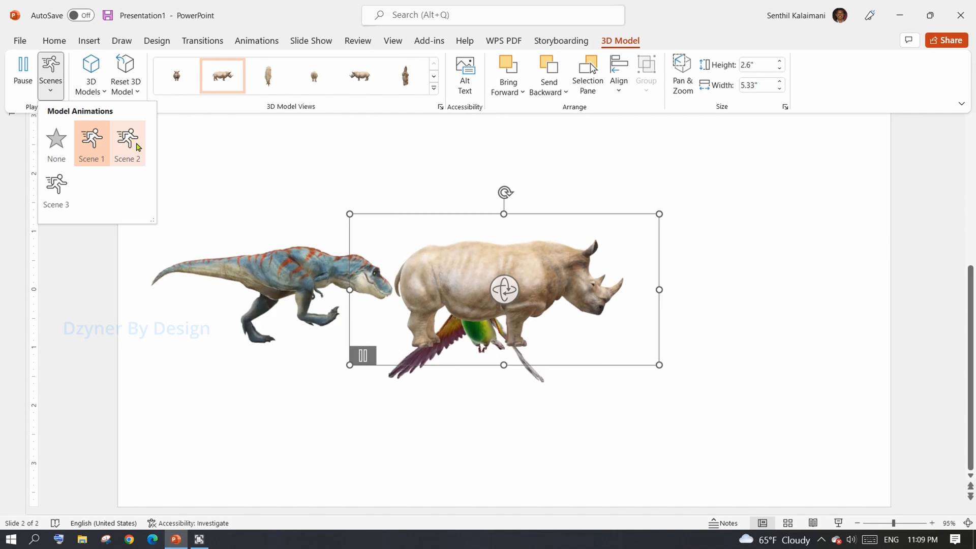
click(91, 143)
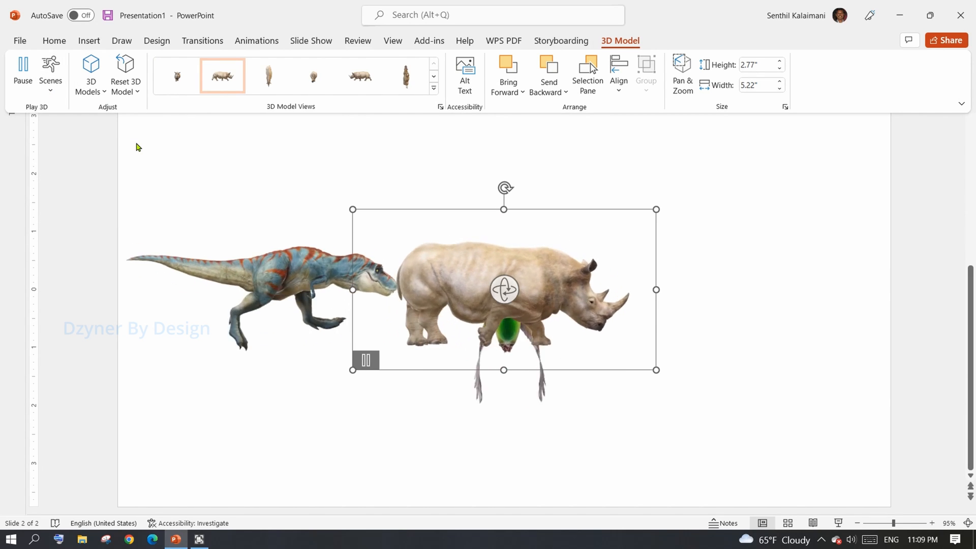
click(49, 72)
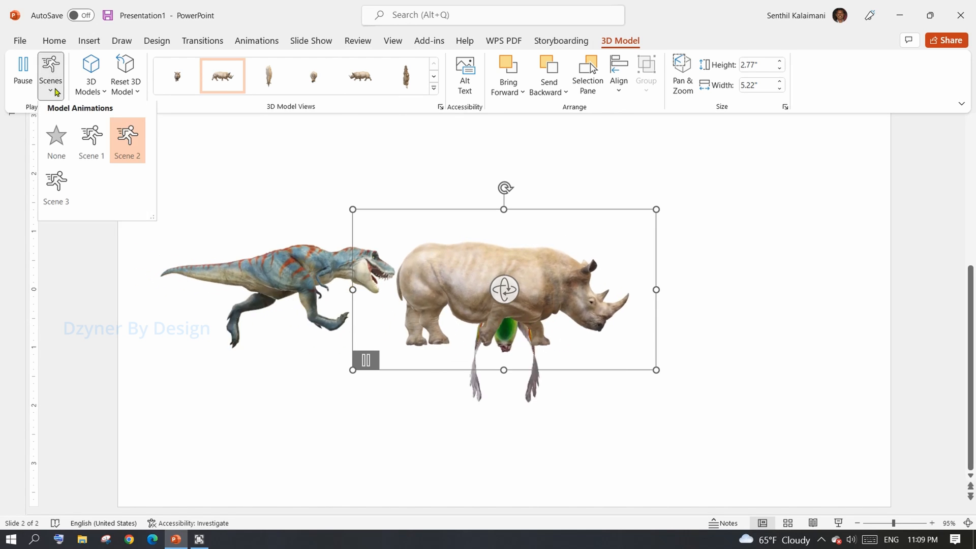
click(56, 186)
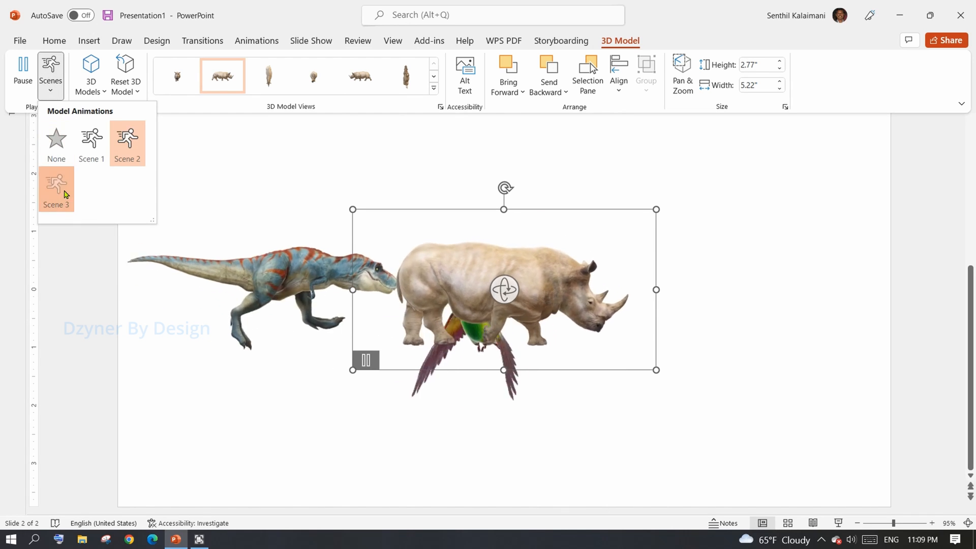
click(55, 186)
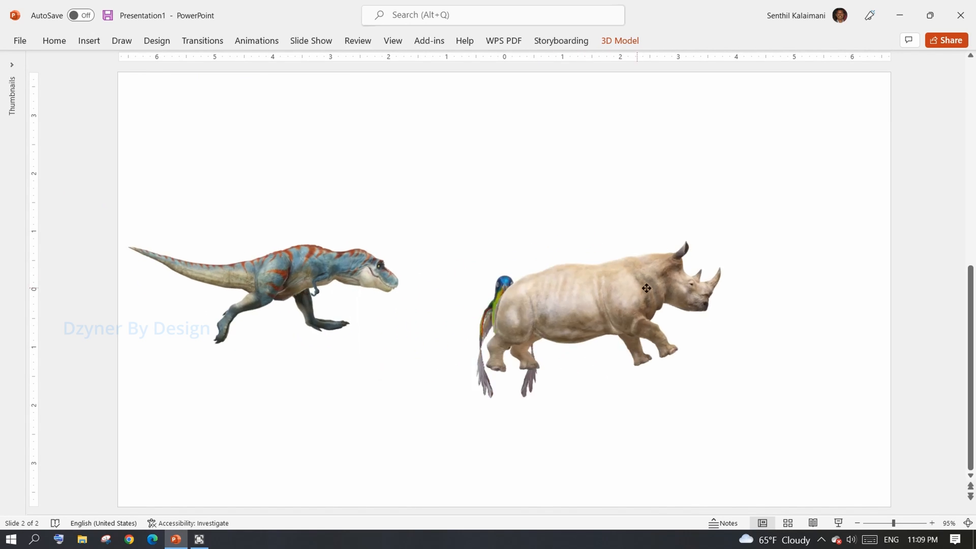
click(646, 288)
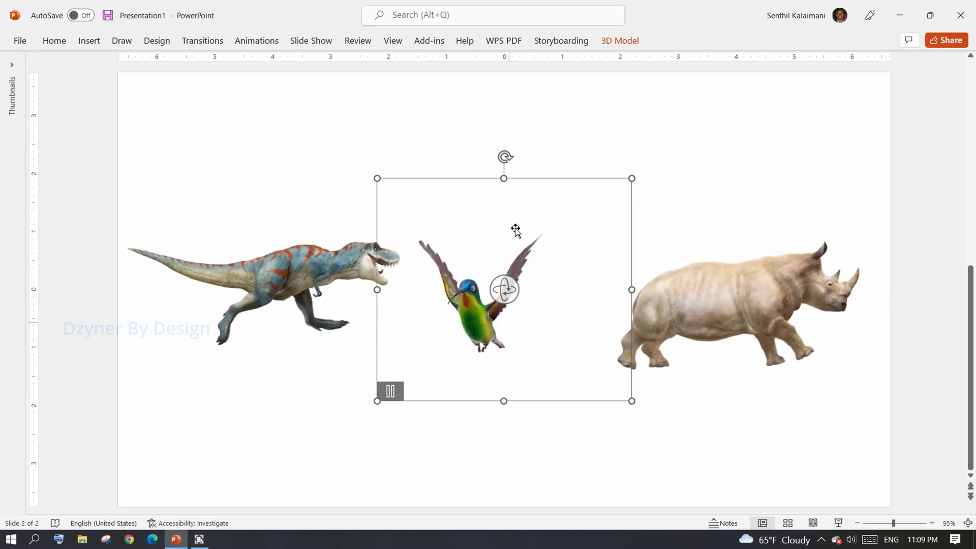
Step: Turn the hummingbird to a sideways view and shrink the rhino below it
click(222, 75)
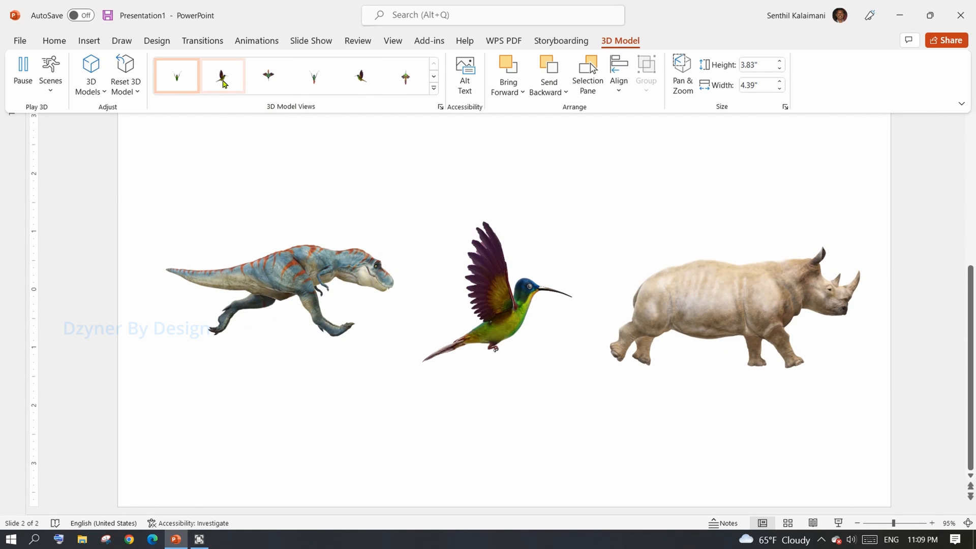
click(222, 75)
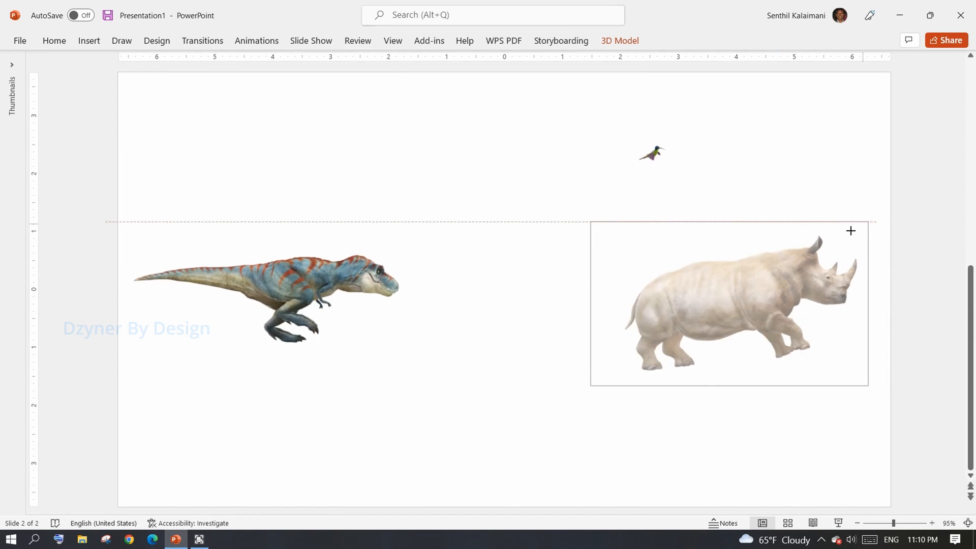
click(728, 303)
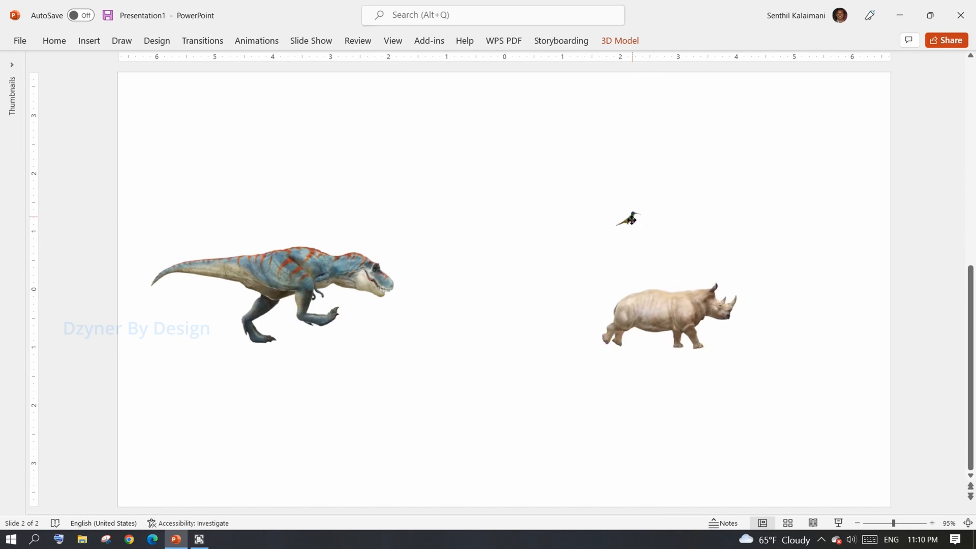
click(627, 218)
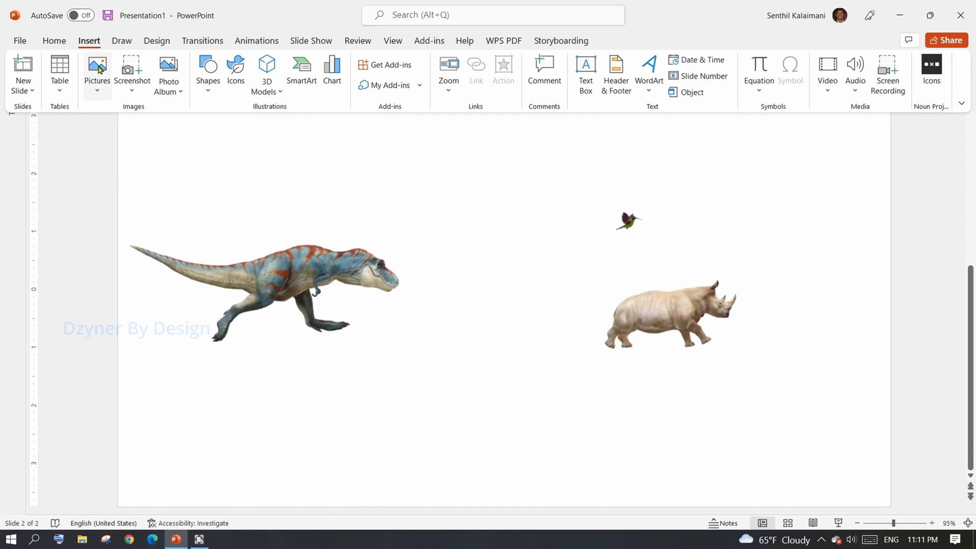
Step: Insert an online 'landscape' road picture and send it behind the animals
click(97, 71)
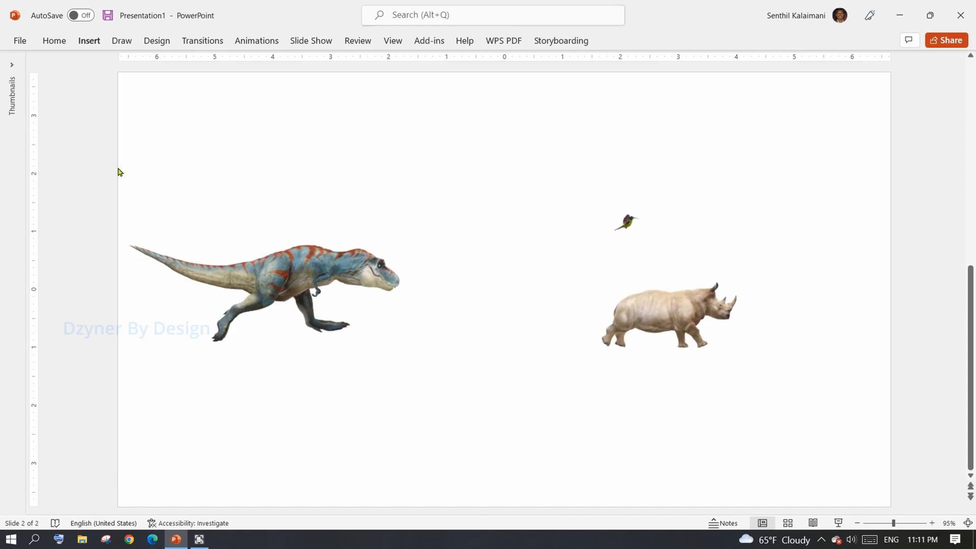
text(landscape)
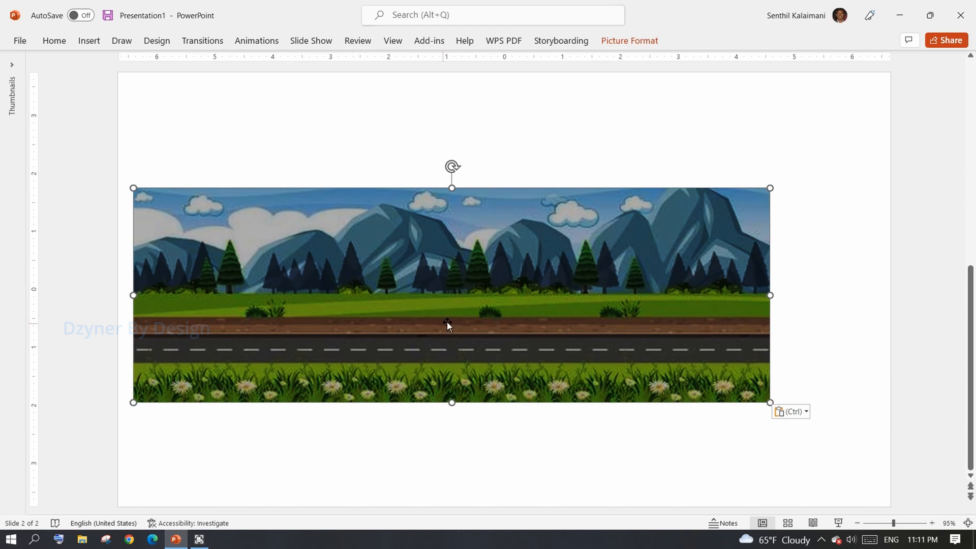
right_click(448, 325)
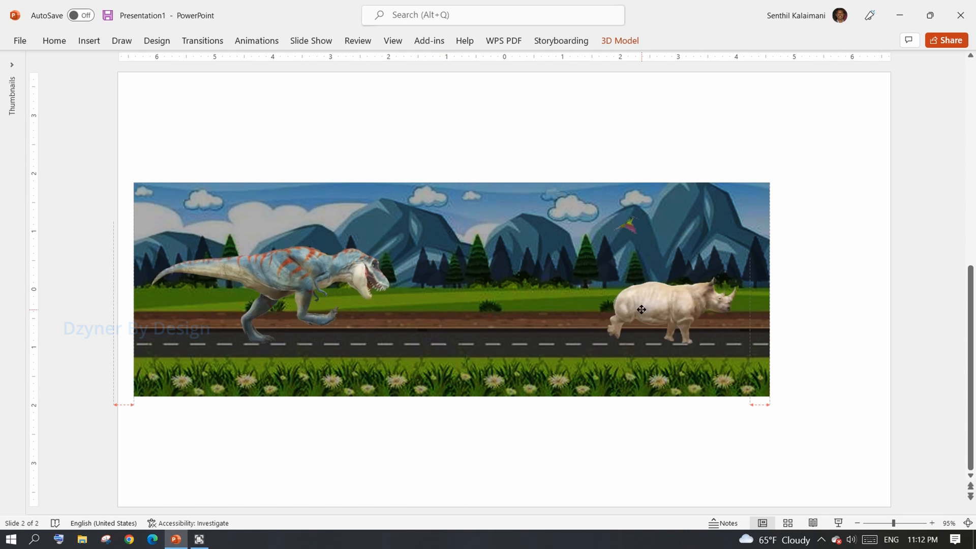
Step: Select the road-and-mountains landscape picture to duplicate it into a long strip
click(641, 310)
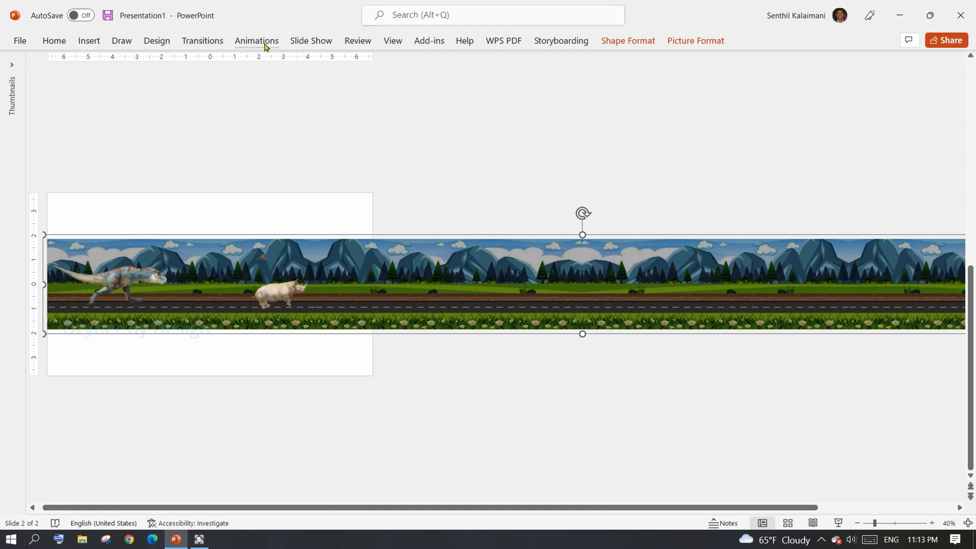
Step: Apply a Lines motion path to the grouped landscape and show the Animation Pane
click(255, 41)
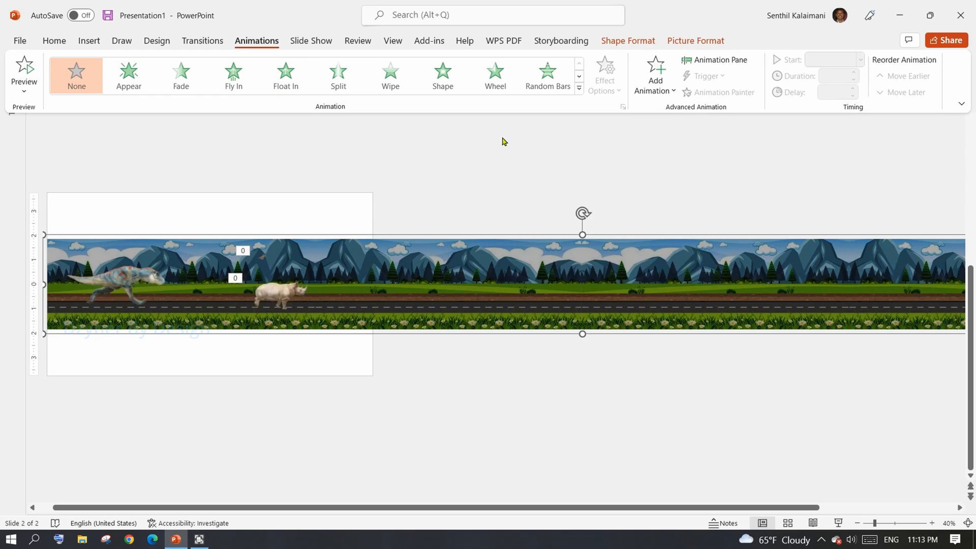
click(578, 87)
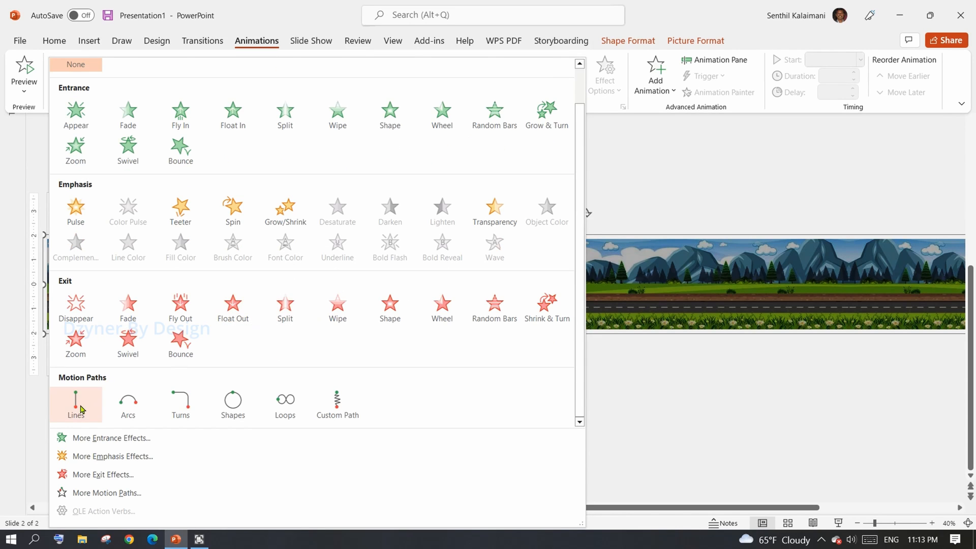
click(75, 404)
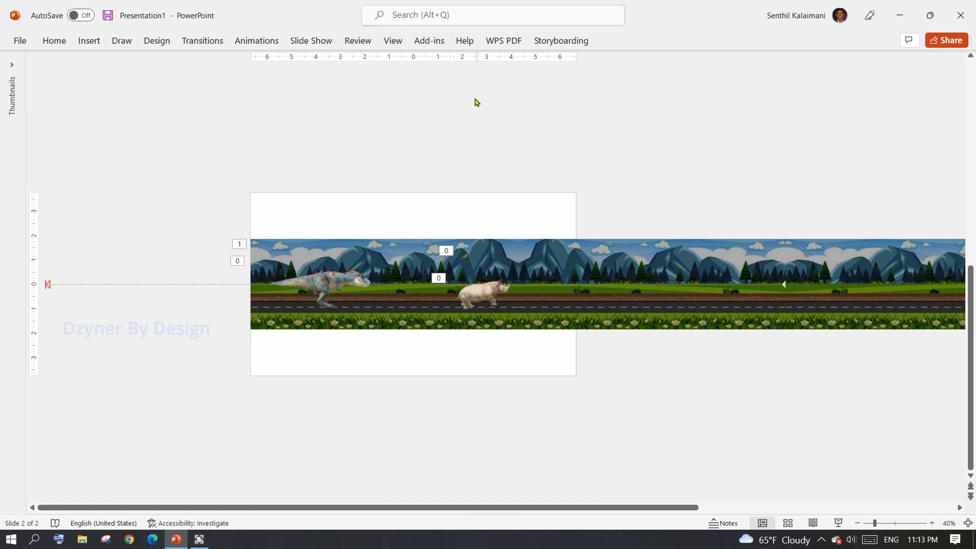
click(256, 40)
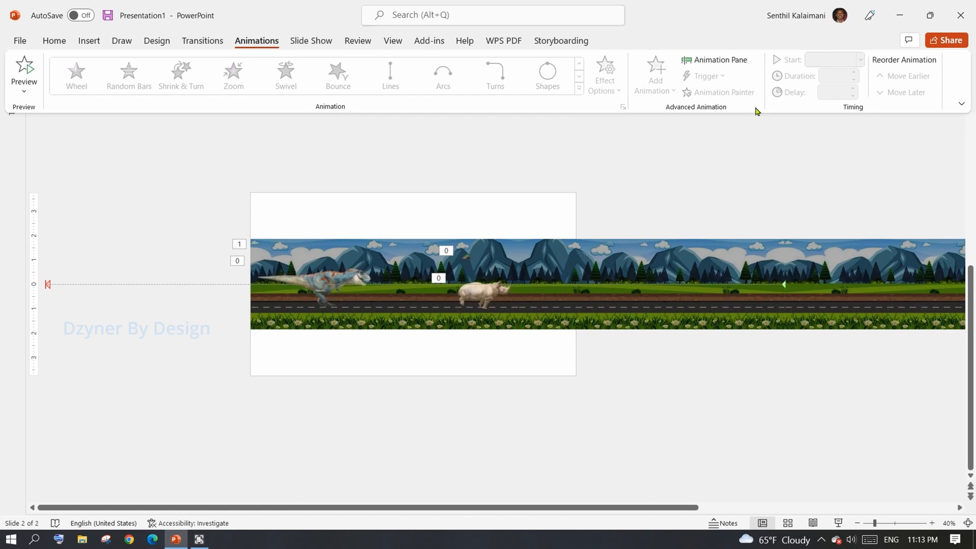
click(715, 60)
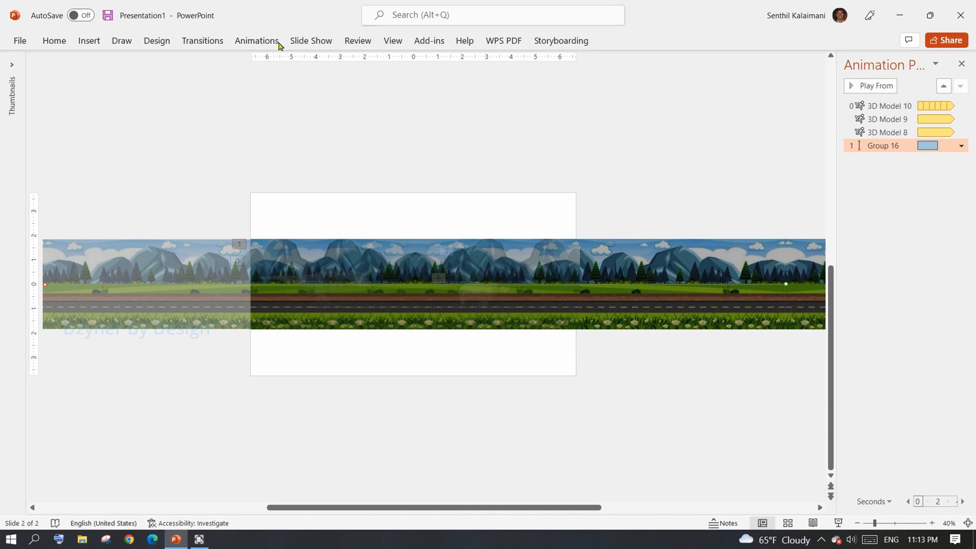
Step: Set the Group 16 landscape animation to start With Previous with a longer duration
click(255, 41)
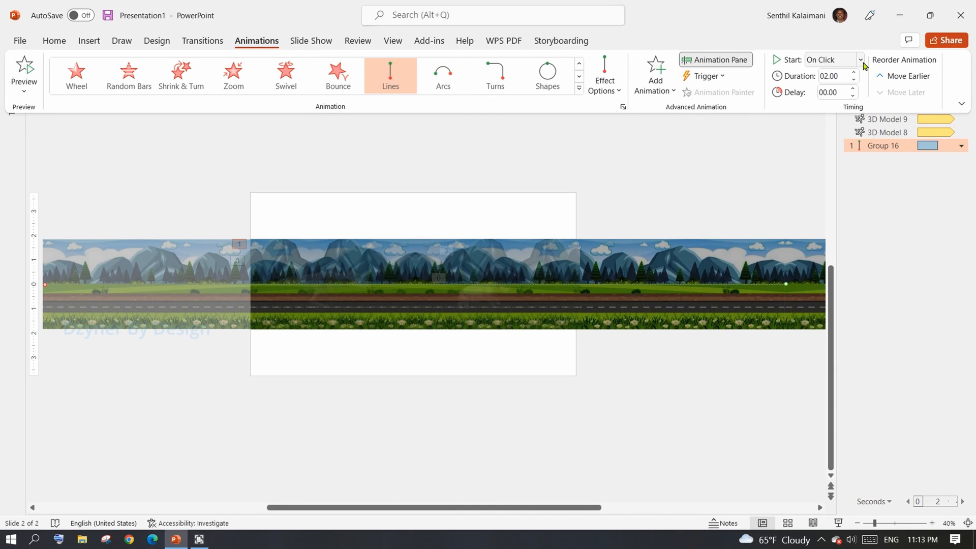
click(828, 59)
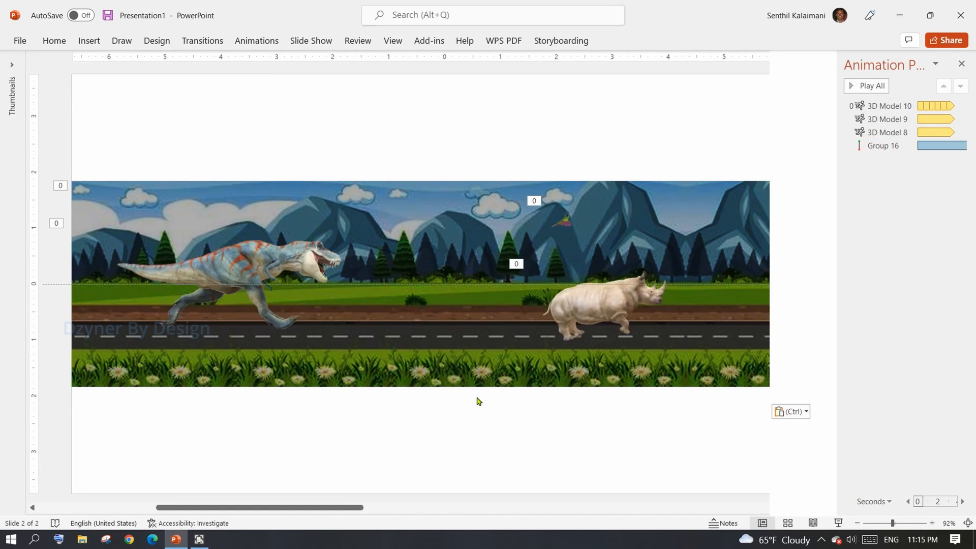
Step: Fill the slide background solid black, close the Animation Pane, and start the slideshow
click(915, 220)
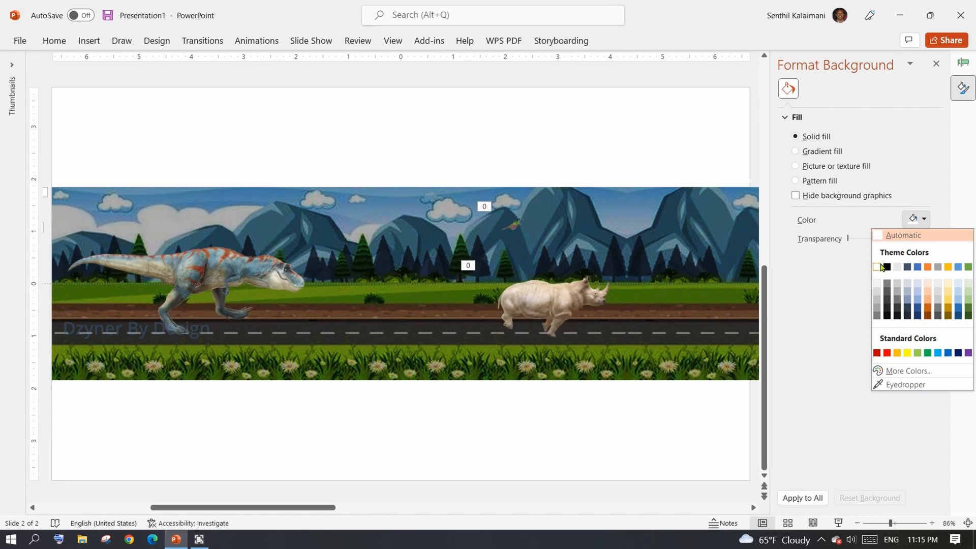
click(885, 266)
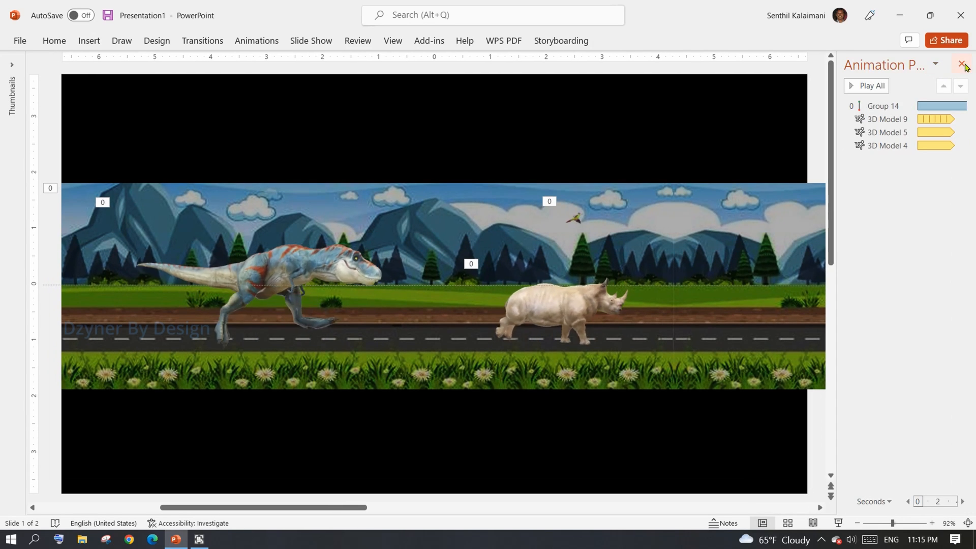
click(963, 65)
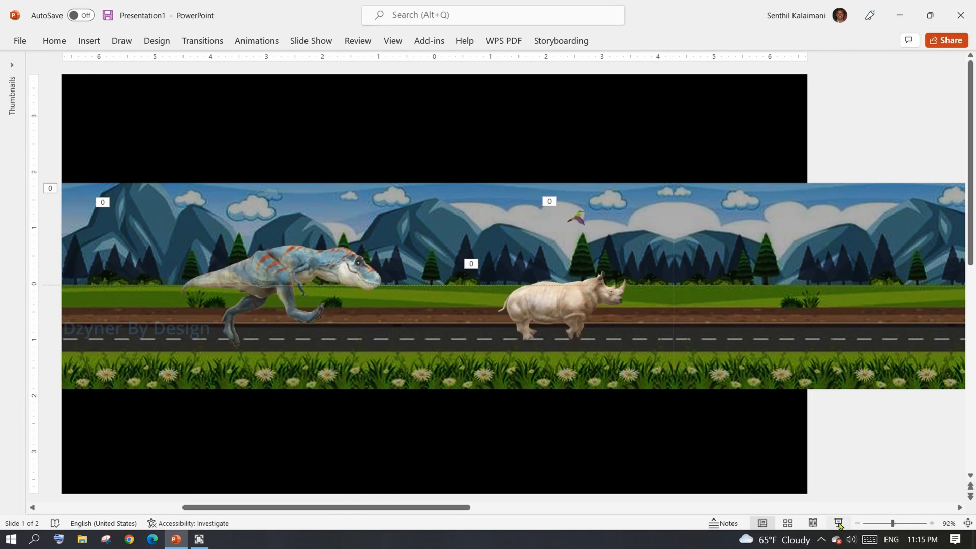
click(837, 522)
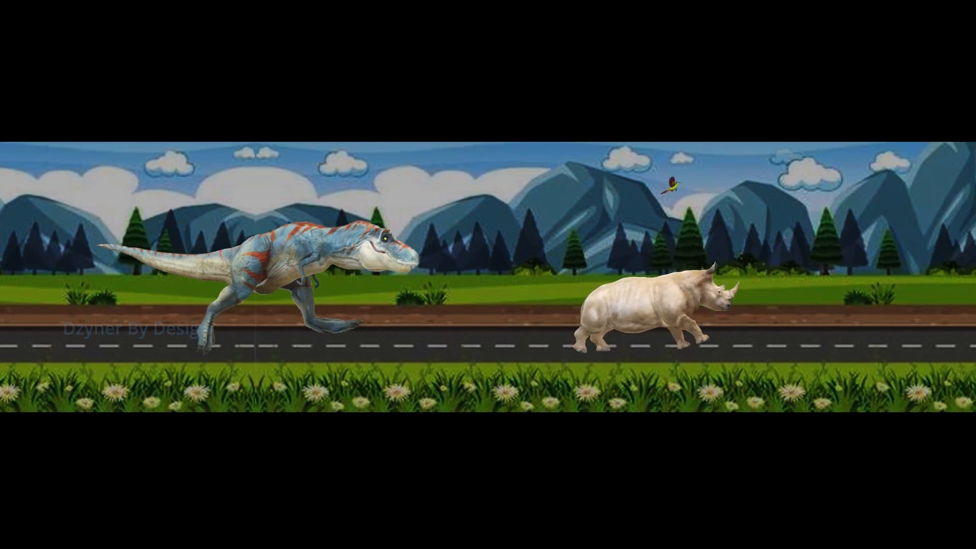